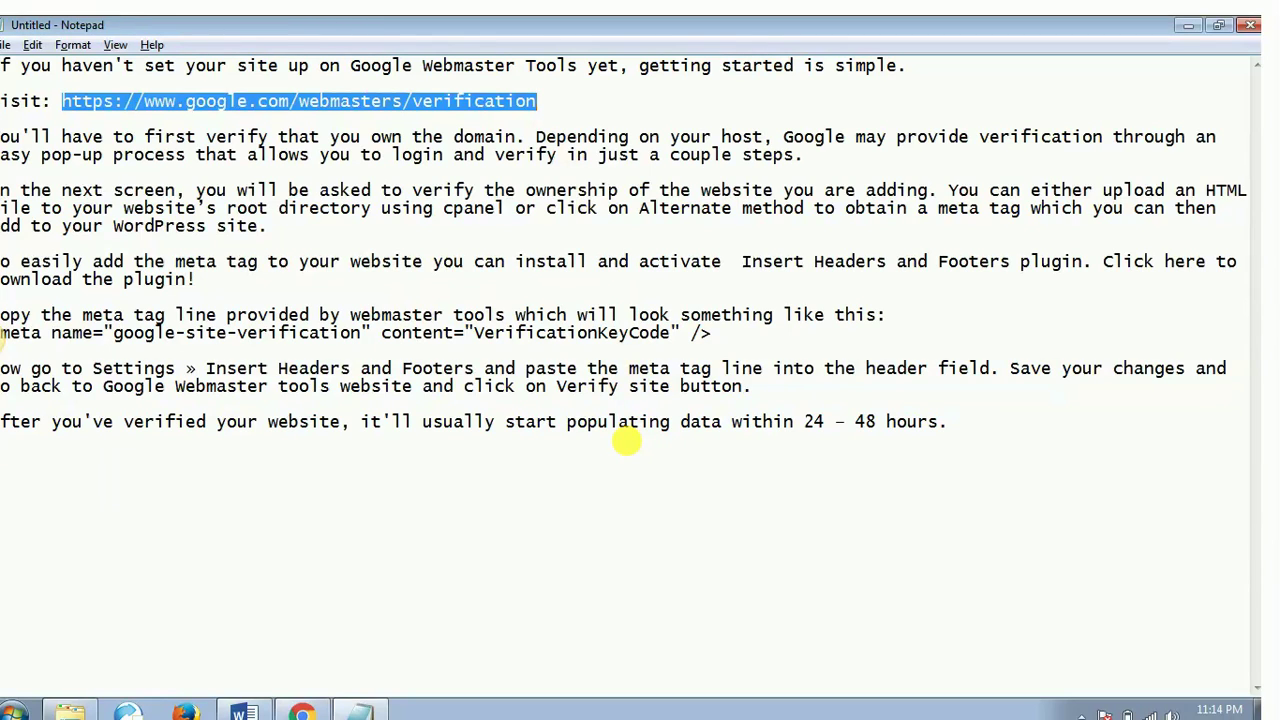
pyautogui.moveTo(200, 108)
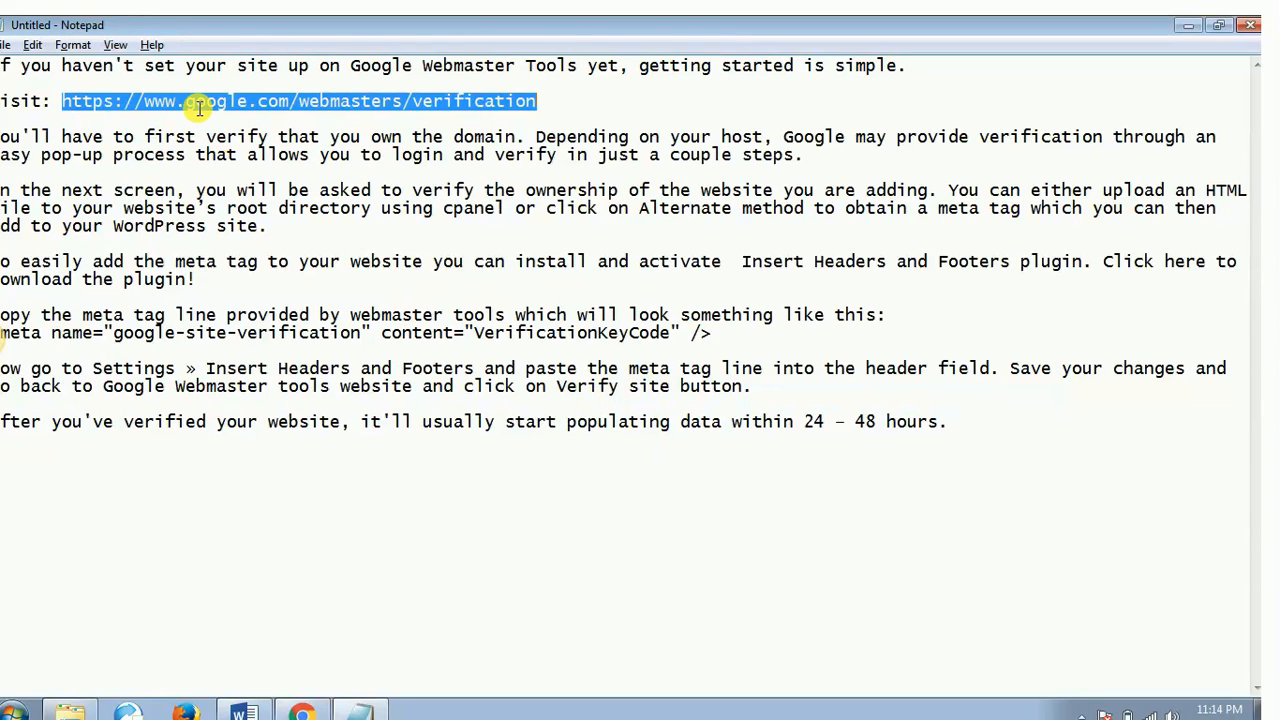
pyautogui.moveTo(384, 112)
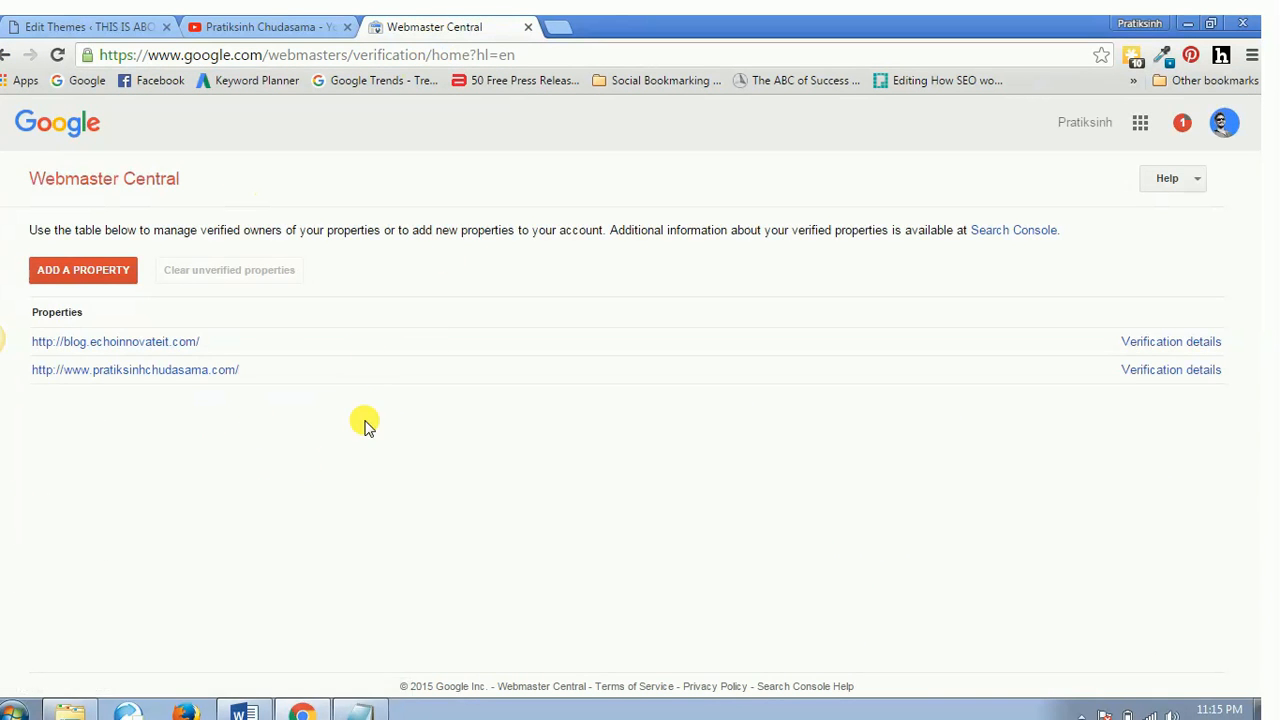
pyautogui.moveTo(1222, 124)
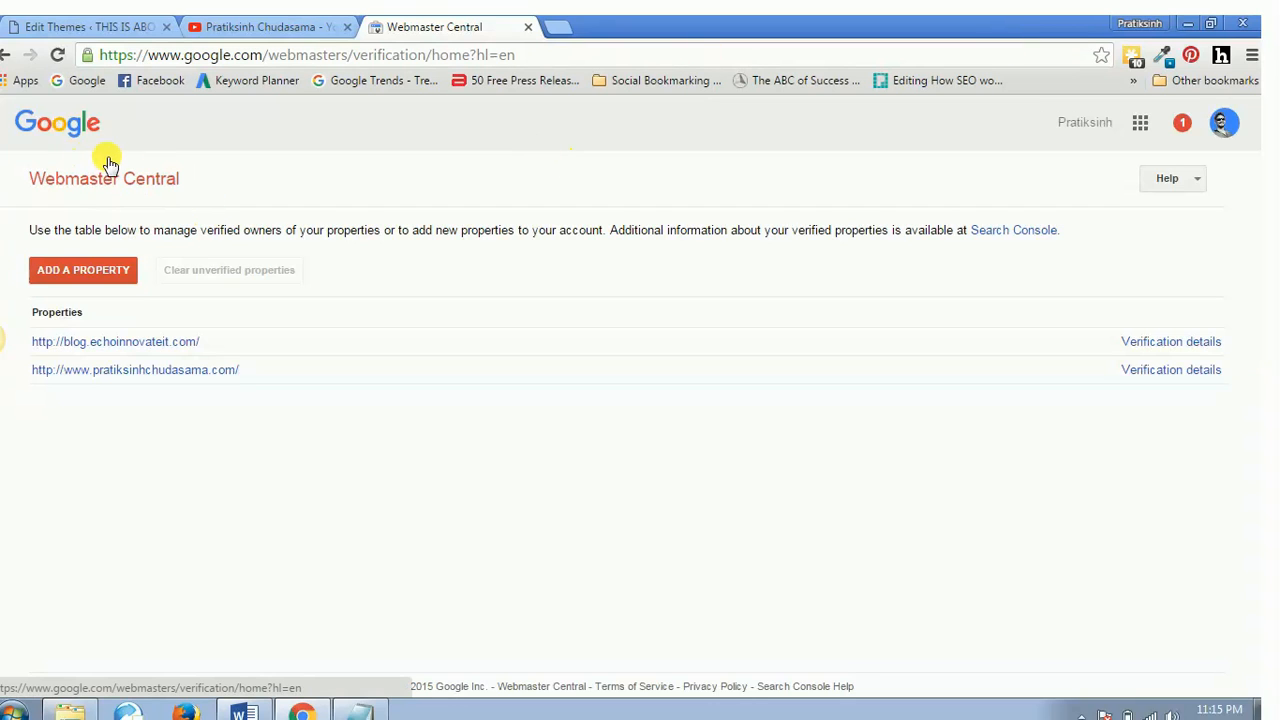
pyautogui.moveTo(156, 216)
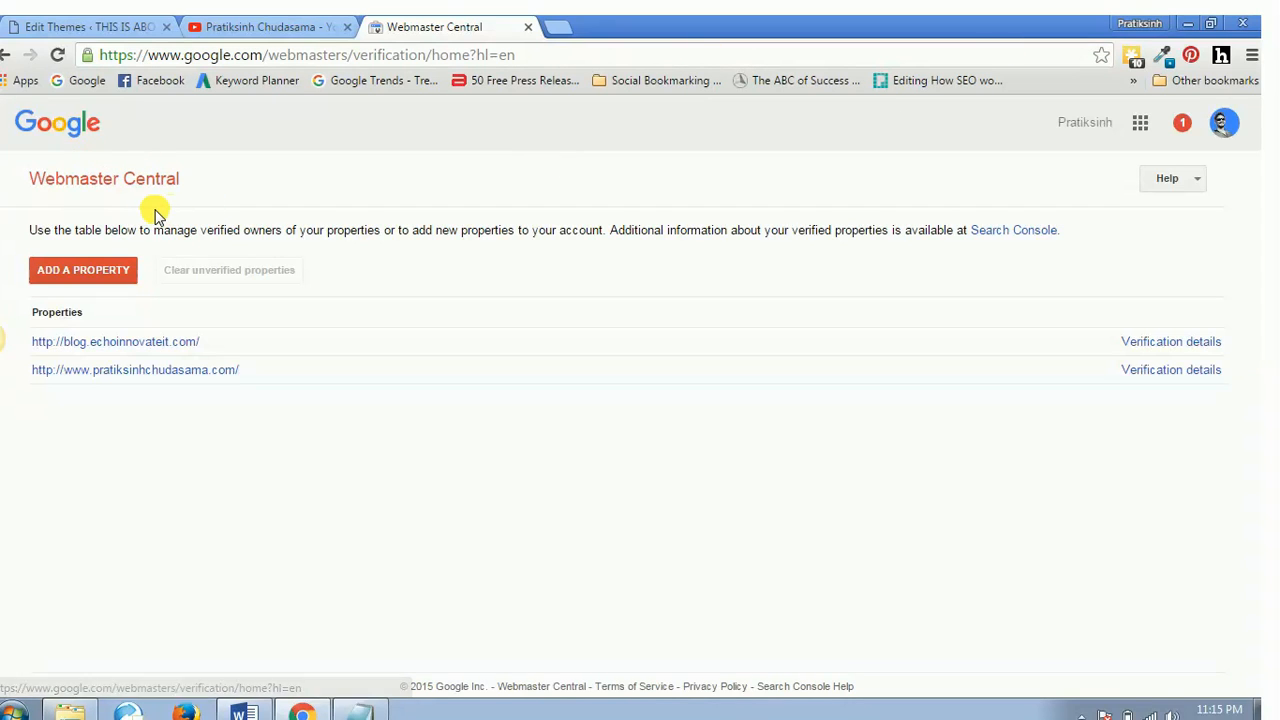
pyautogui.click(84, 270)
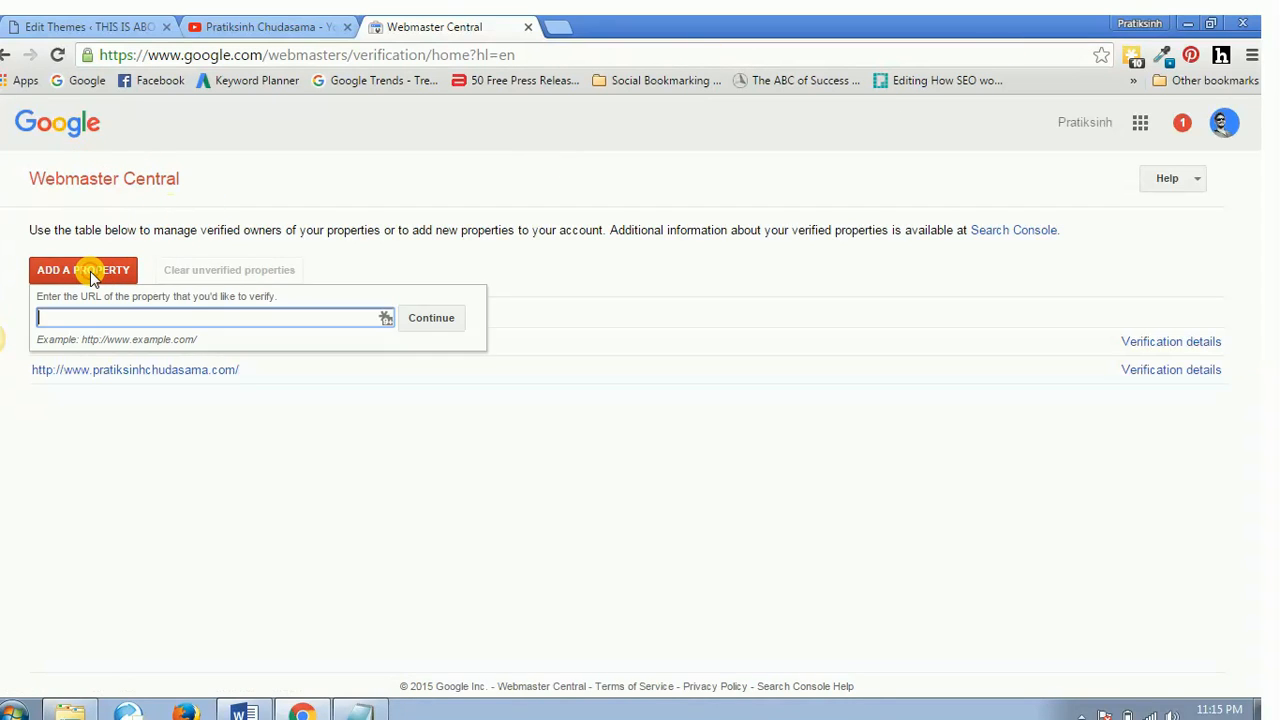
pyautogui.click(76, 18)
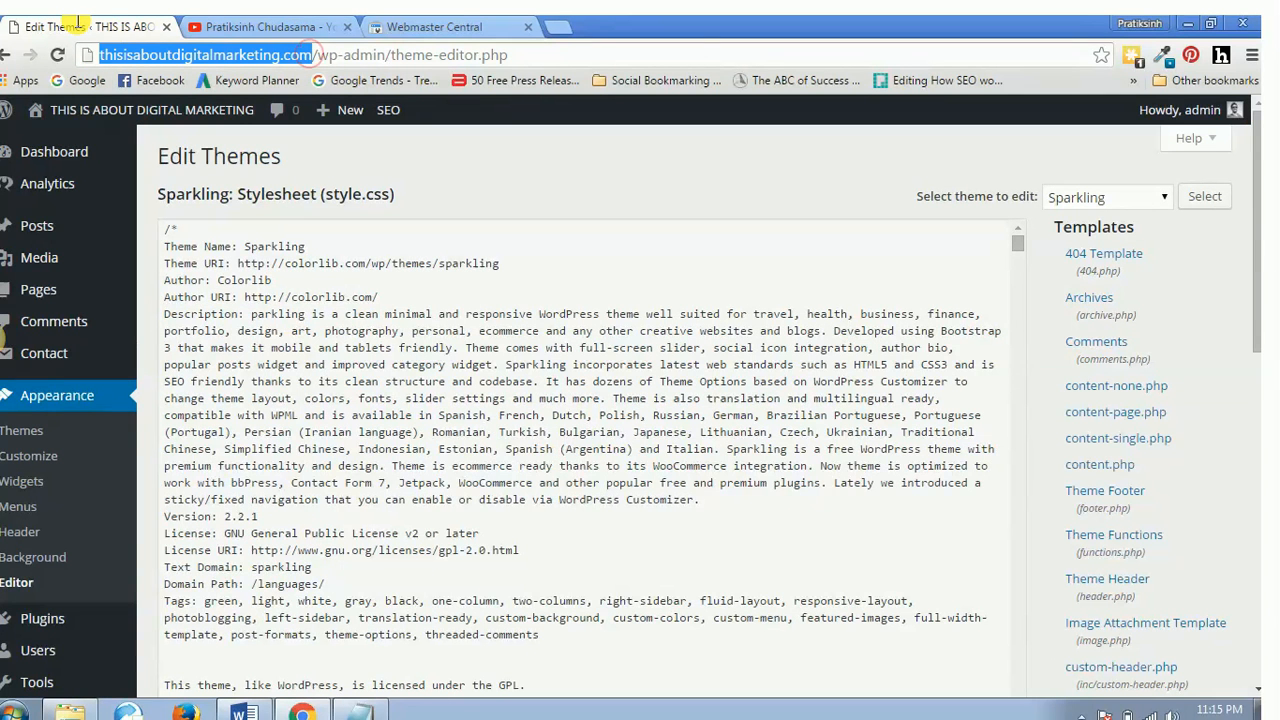
pyautogui.click(462, 28)
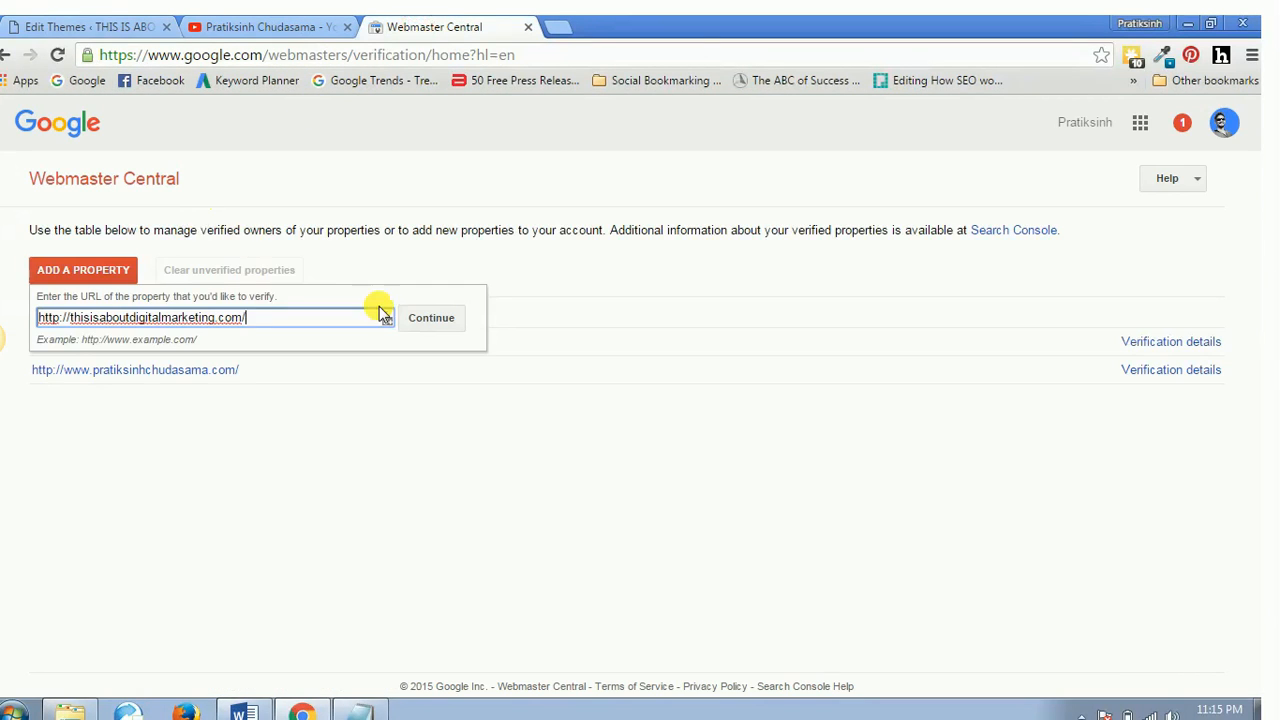
pyautogui.click(432, 318)
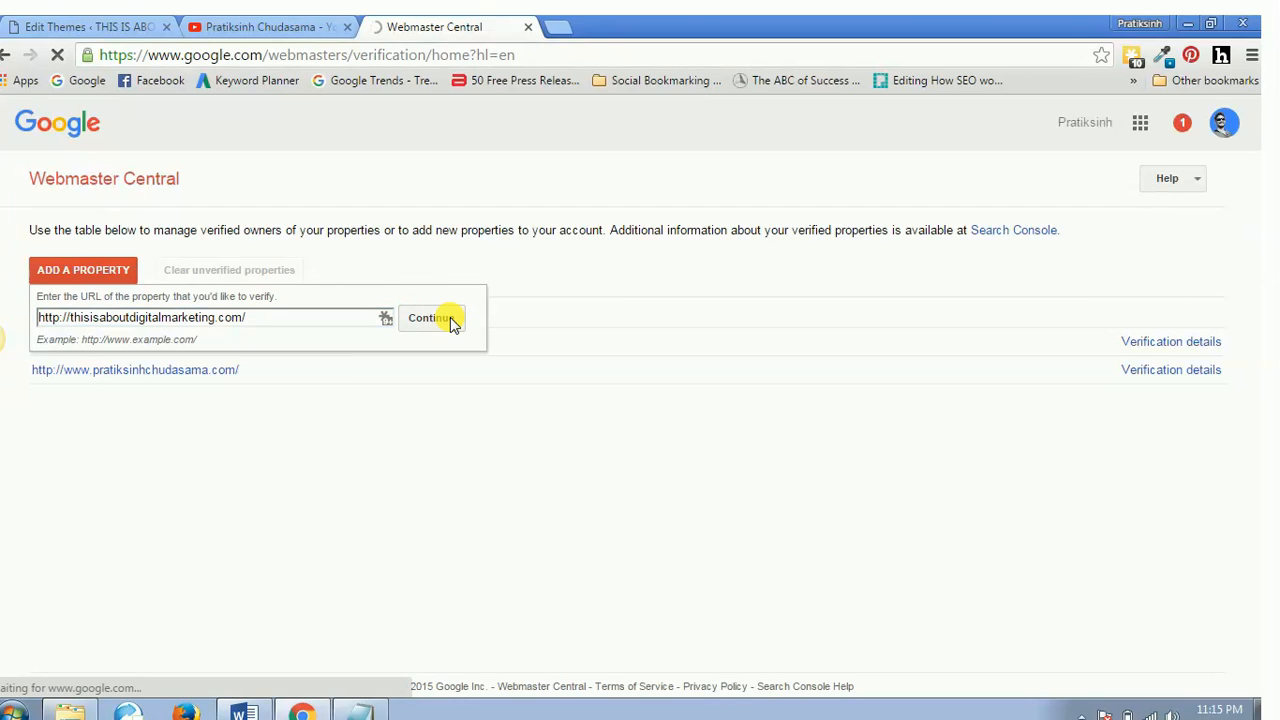
pyautogui.click(428, 316)
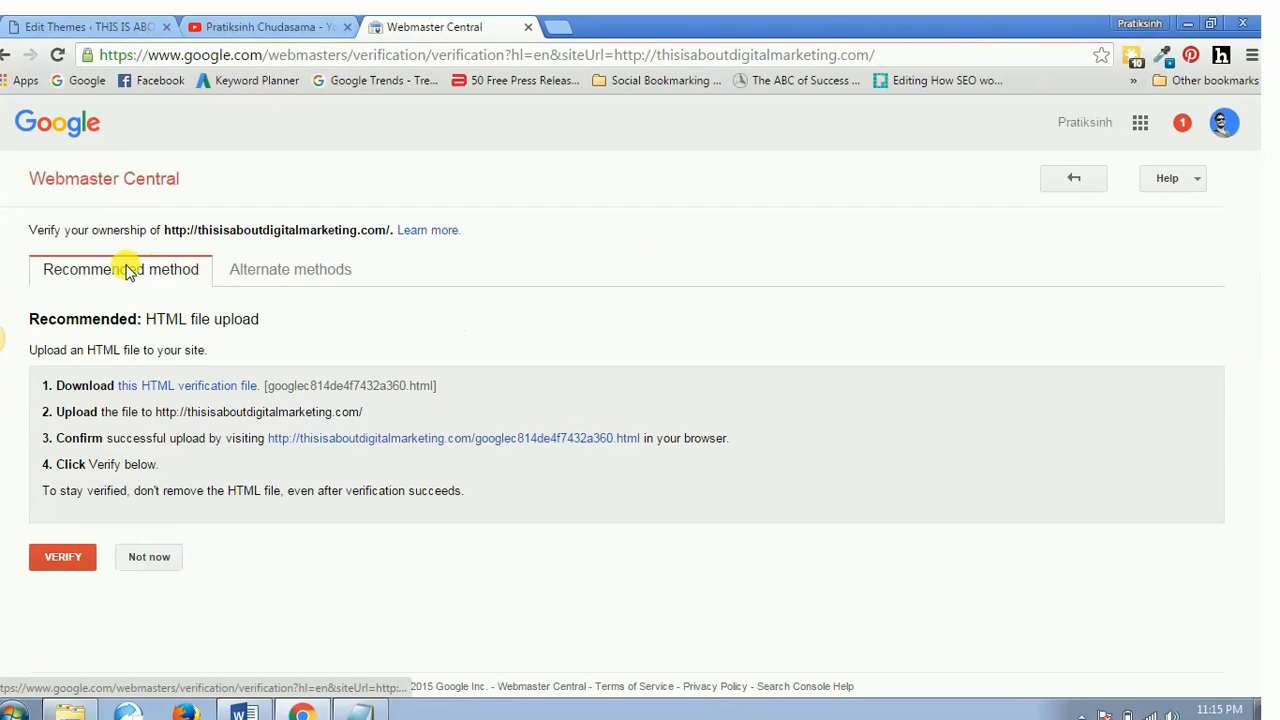
pyautogui.moveTo(264, 270)
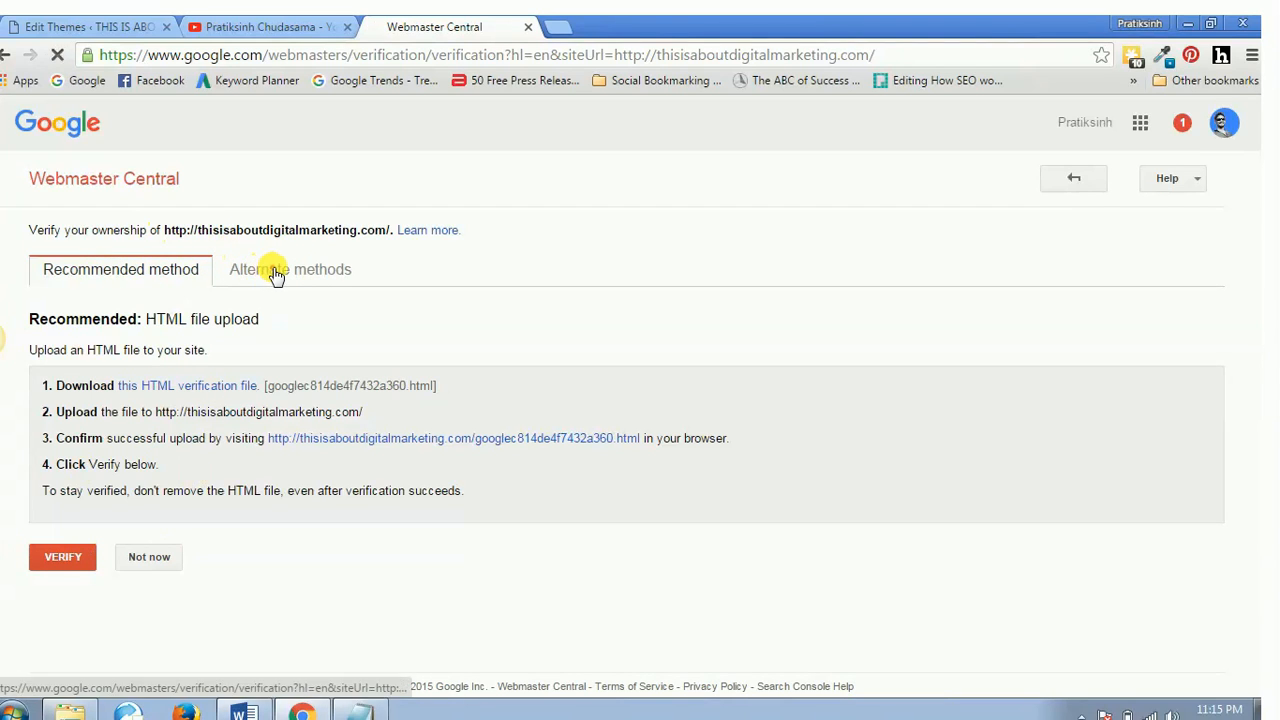
# Step: Show the Alternate methods list: HTML tag, domain name provider, Analytics, Tag Manager
pyautogui.click(276, 276)
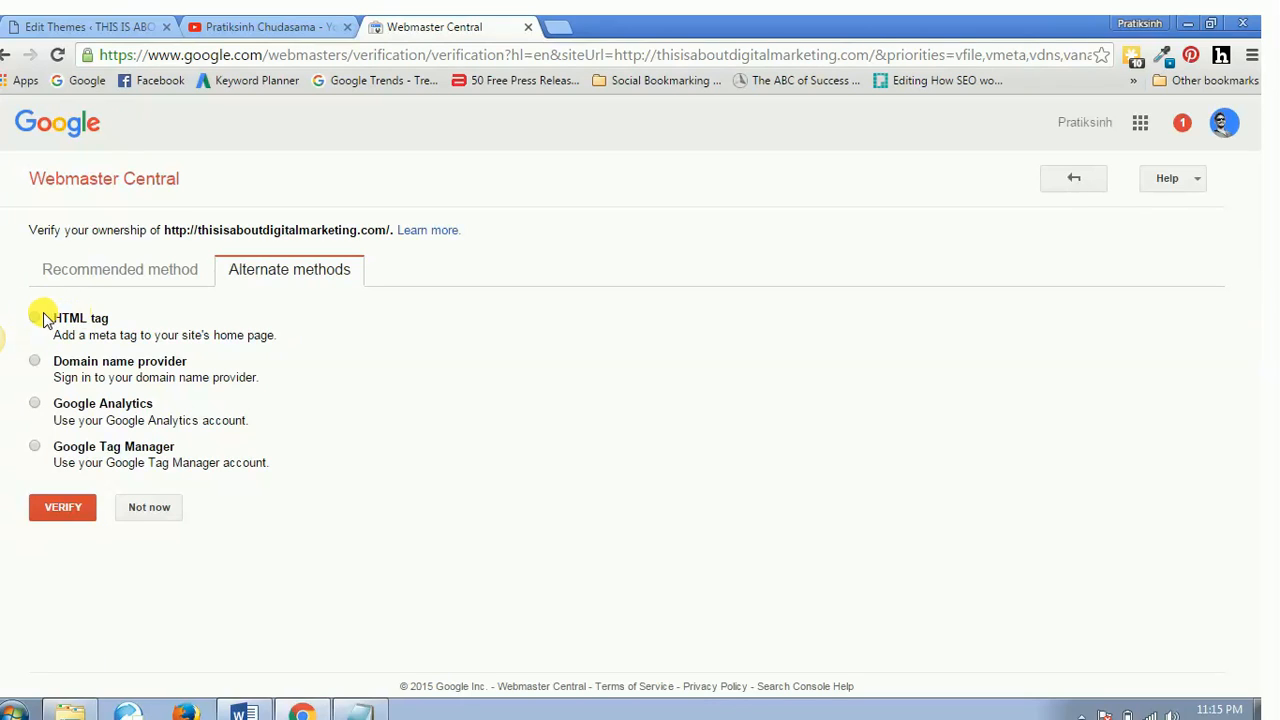
# Step: Choose HTML tag verification and copy the google-site-verification meta tag for WordPress
pyautogui.click(36, 318)
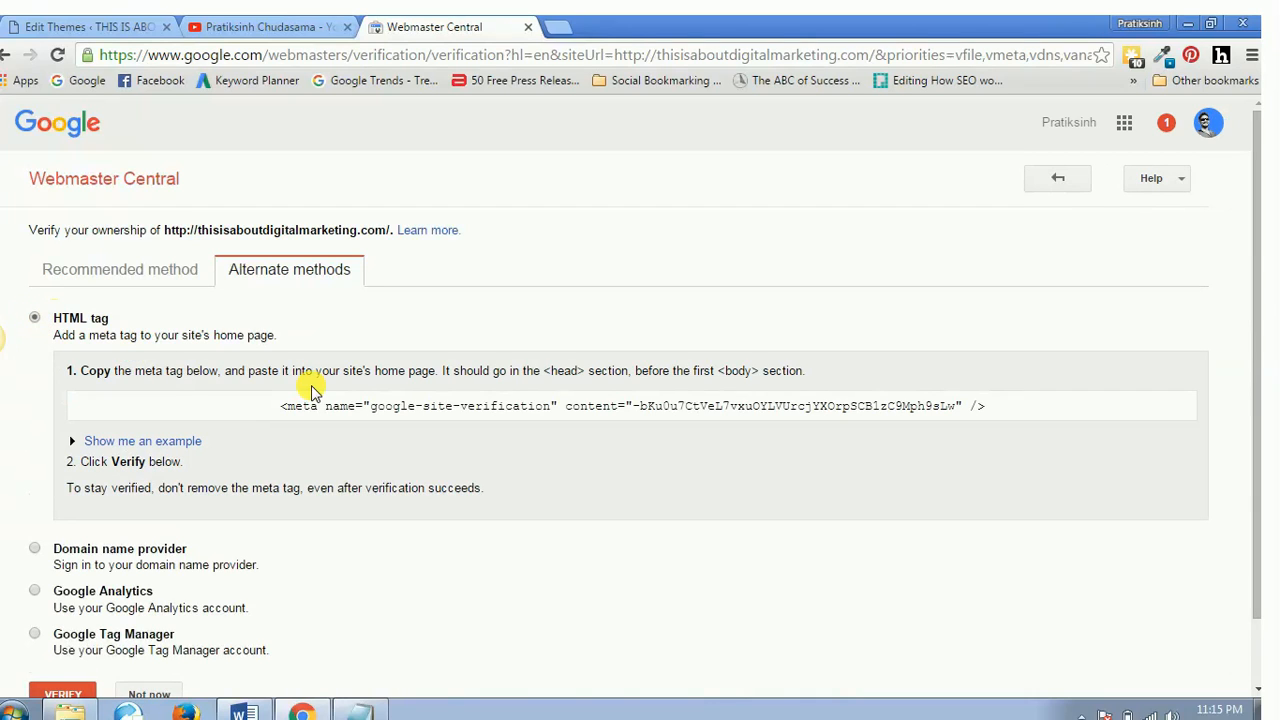
pyautogui.moveTo(148, 370)
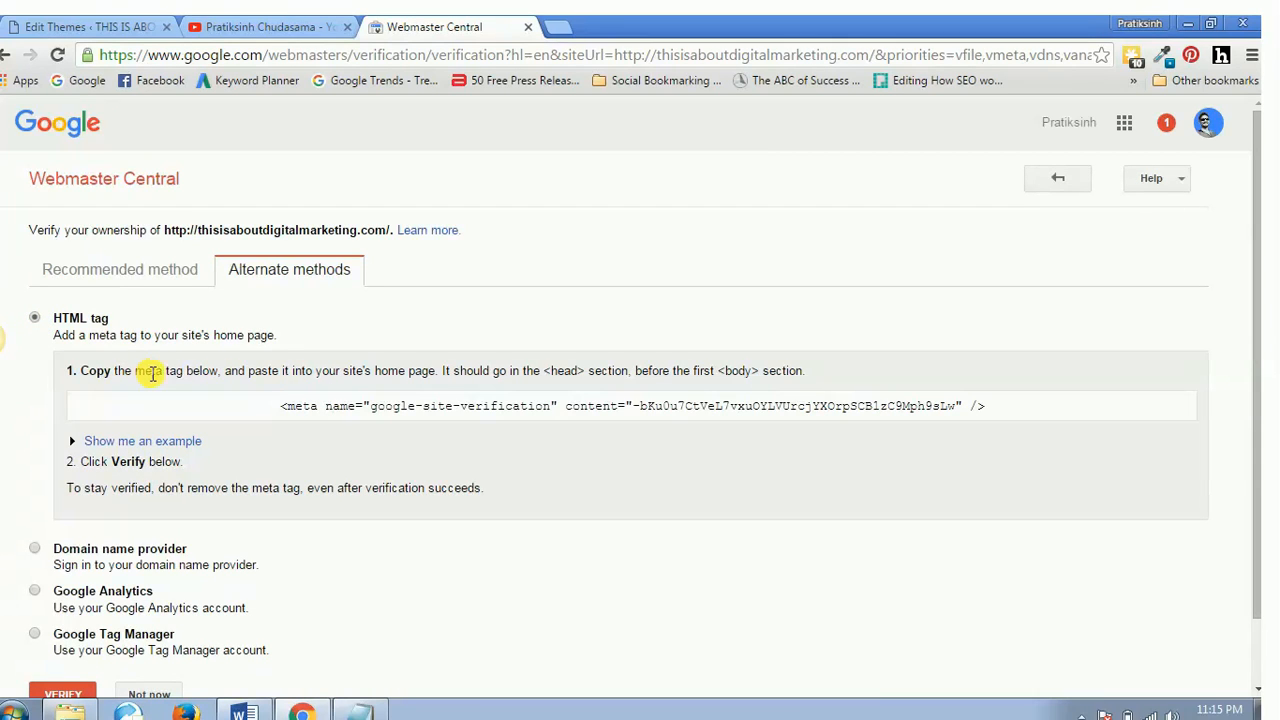
pyautogui.moveTo(442, 358)
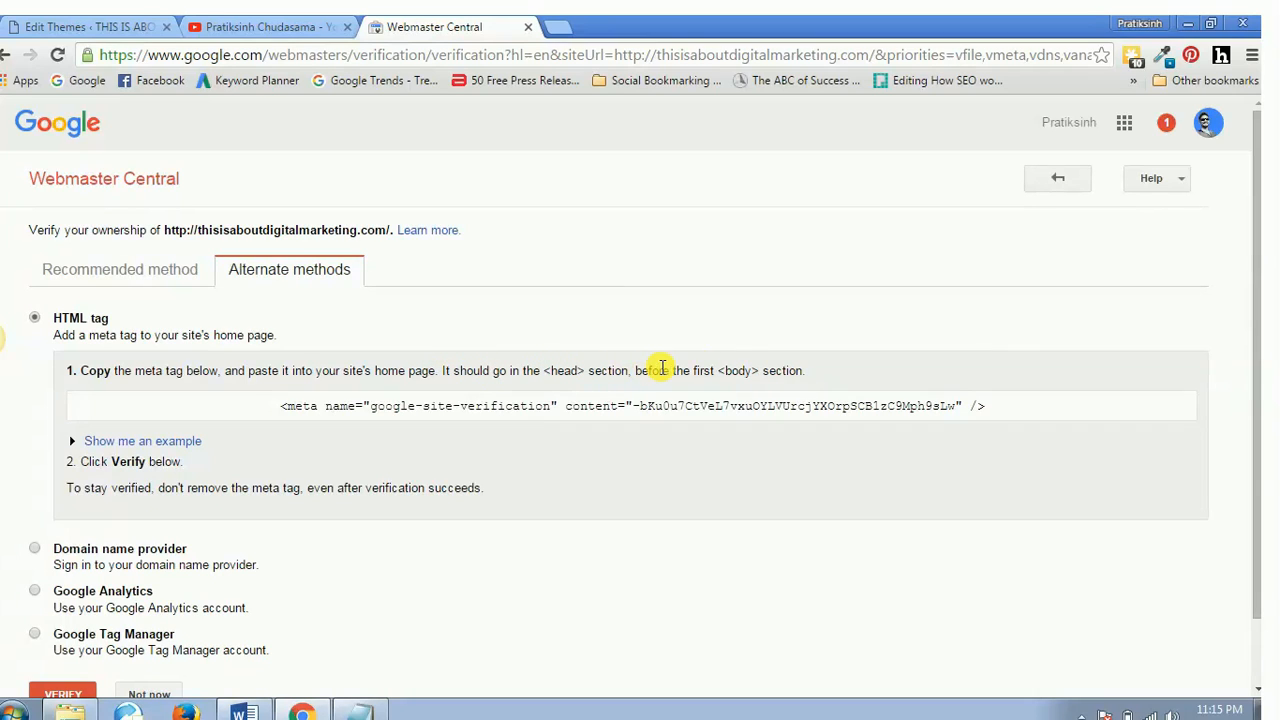
pyautogui.moveTo(668, 420)
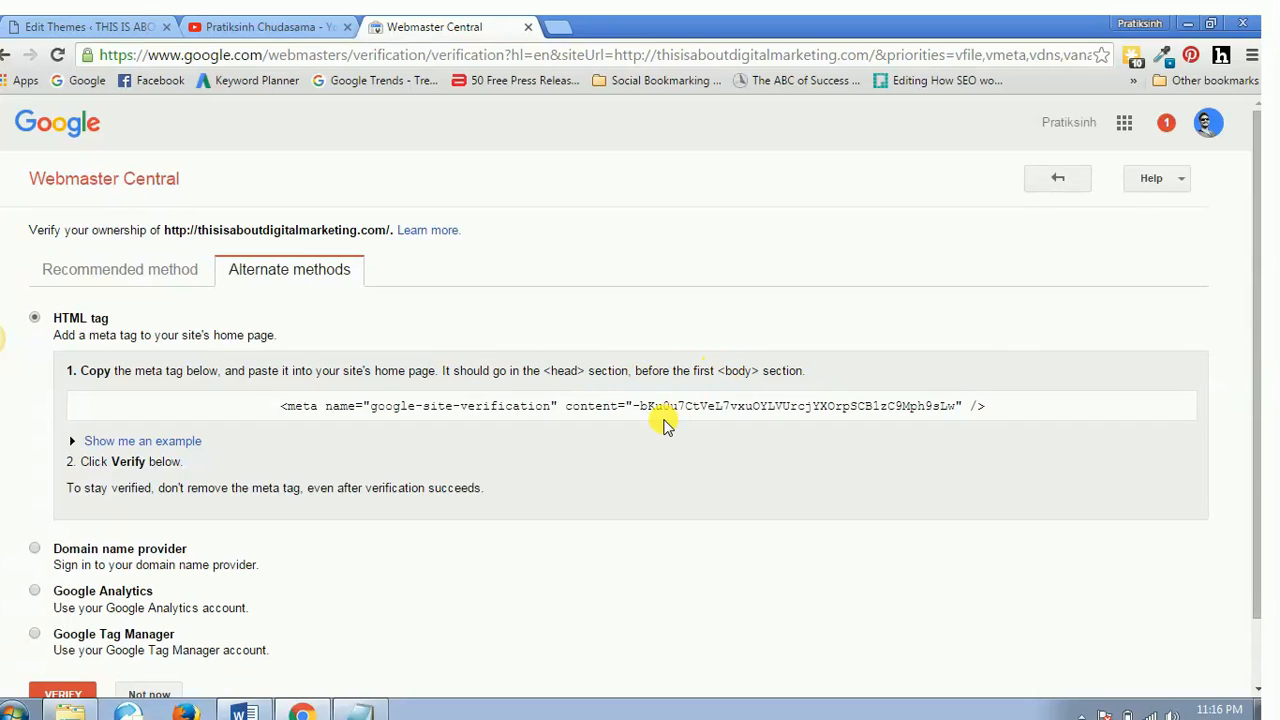
pyautogui.tripleClick(632, 406)
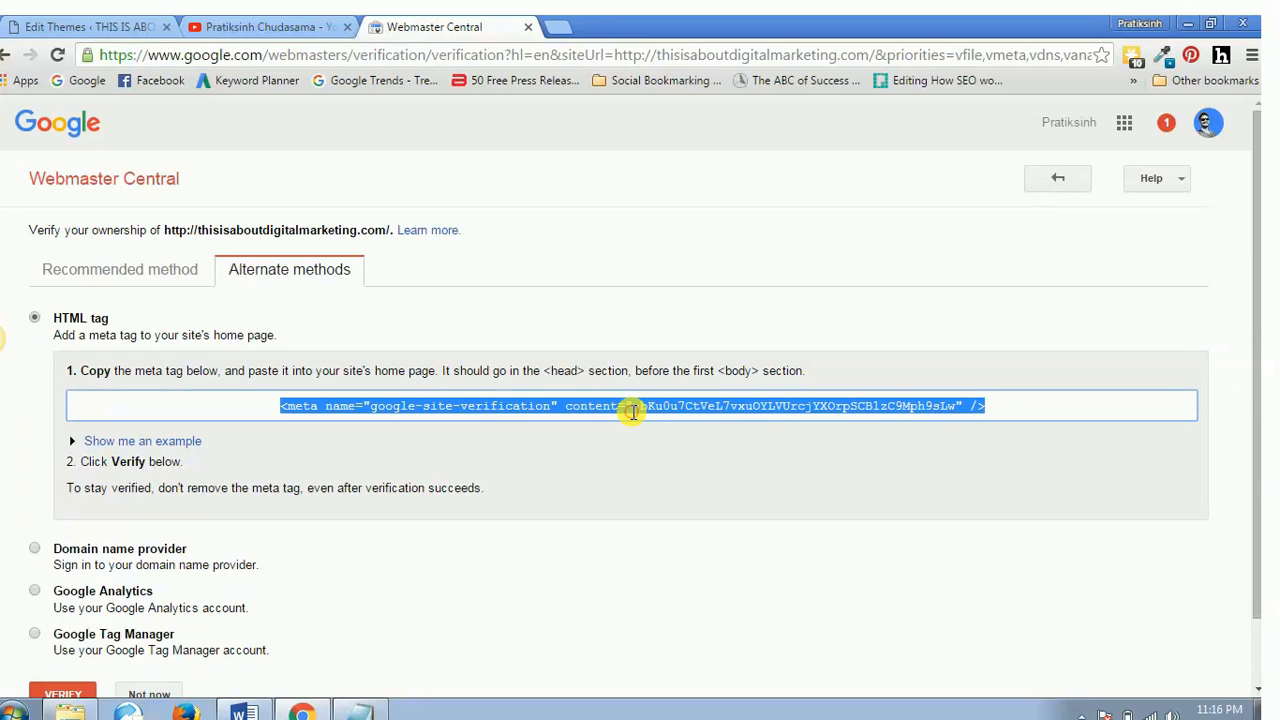
pyautogui.click(70, 24)
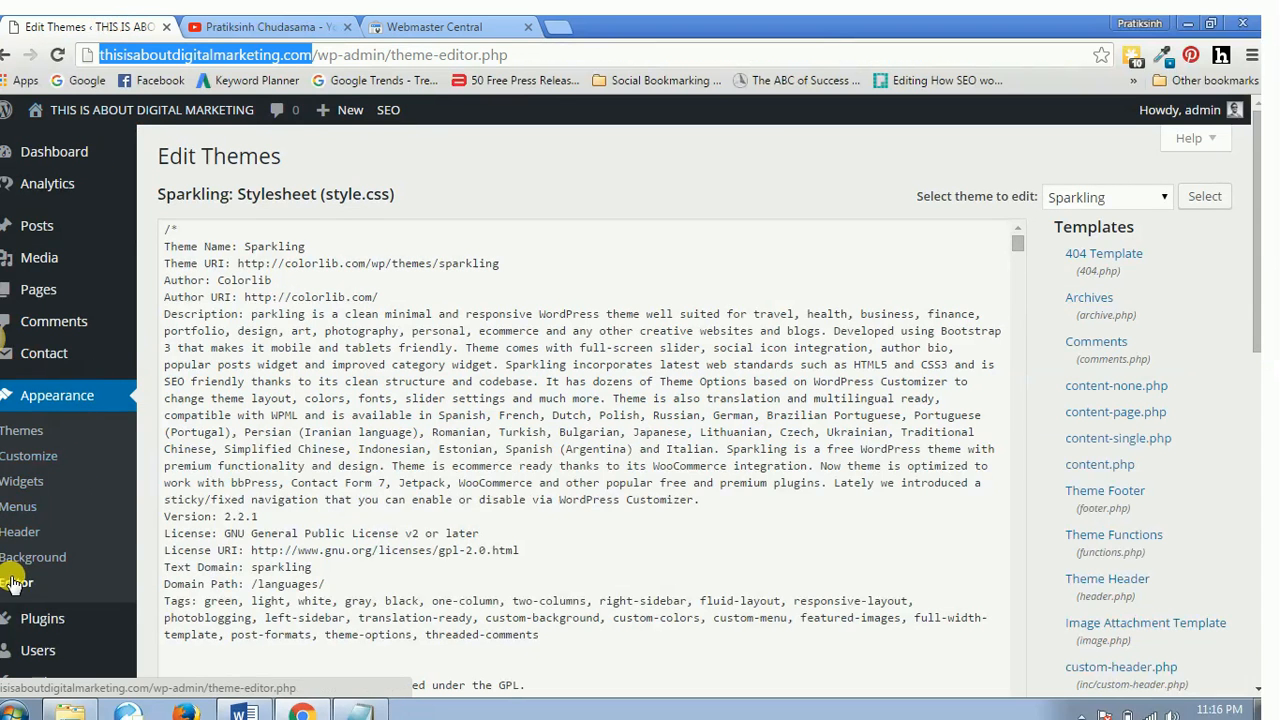
# Step: Open the Sparkling theme editor via Appearance > Editor and select header.php
pyautogui.click(16, 582)
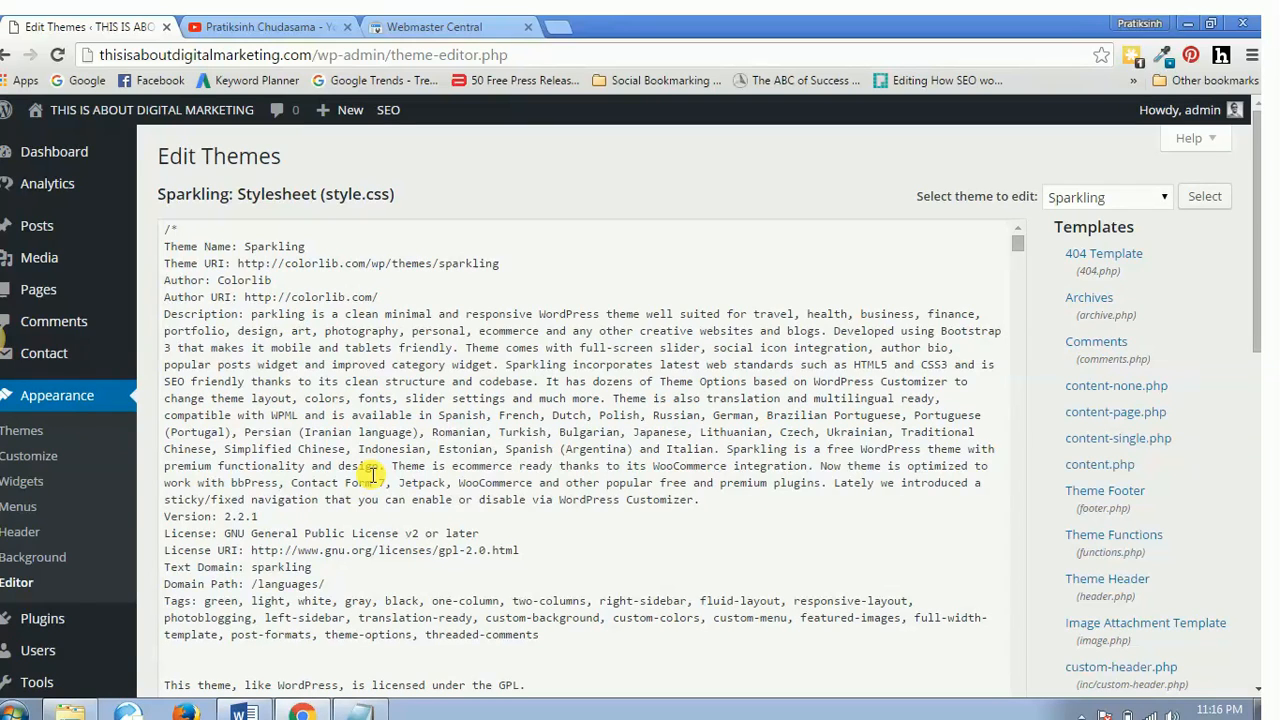
pyautogui.moveTo(1114, 536)
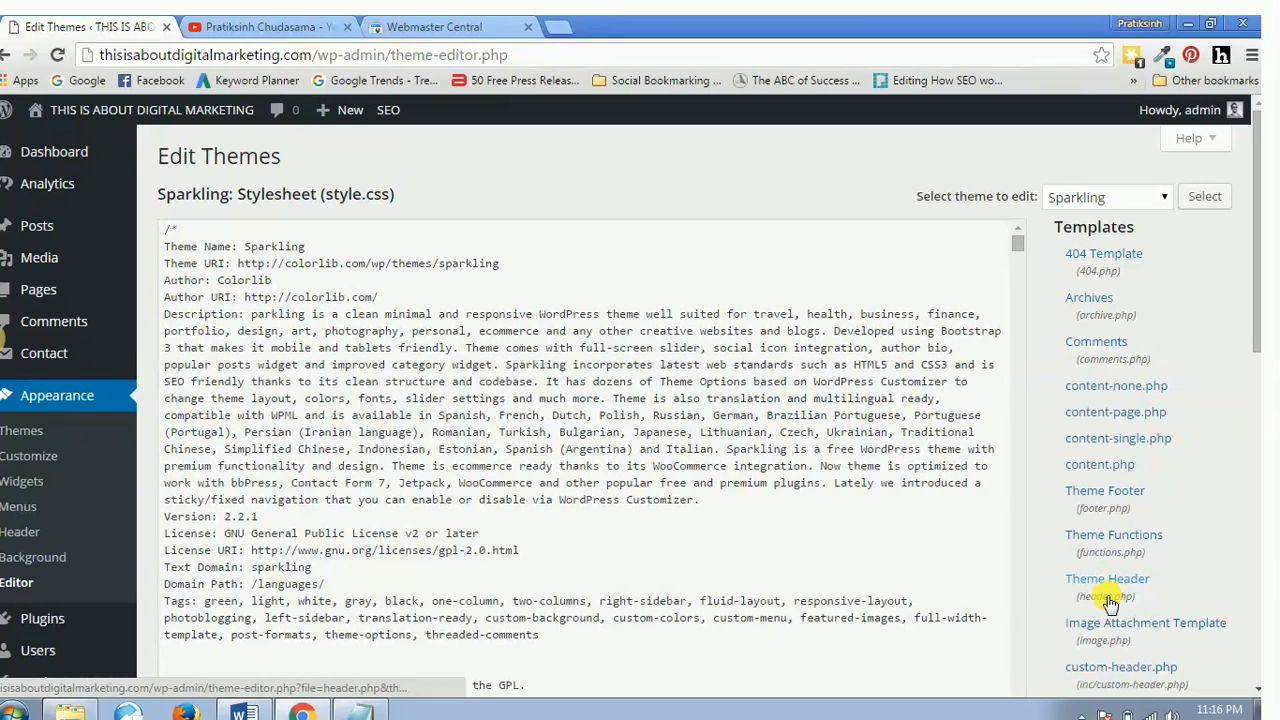
pyautogui.click(1108, 578)
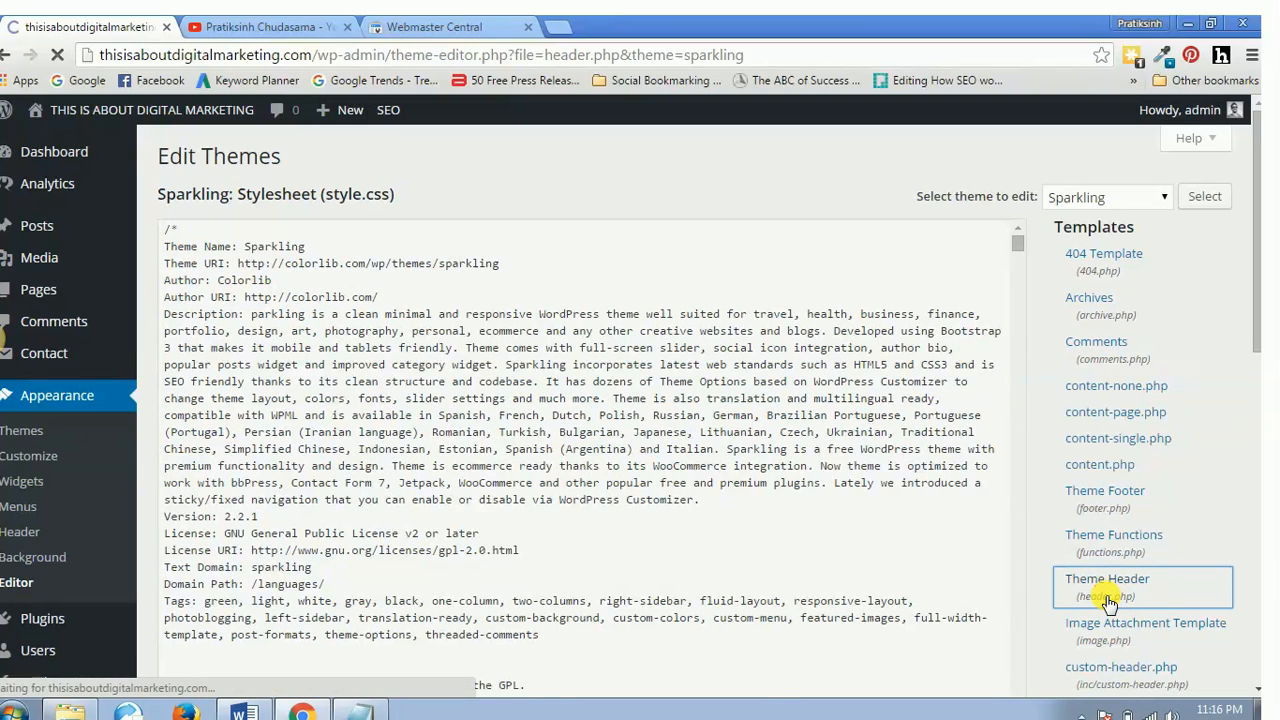
# Step: Paste the google-site-verification meta tag right after the opening <head> in header.php
pyautogui.click(1108, 580)
pyautogui.write('head')
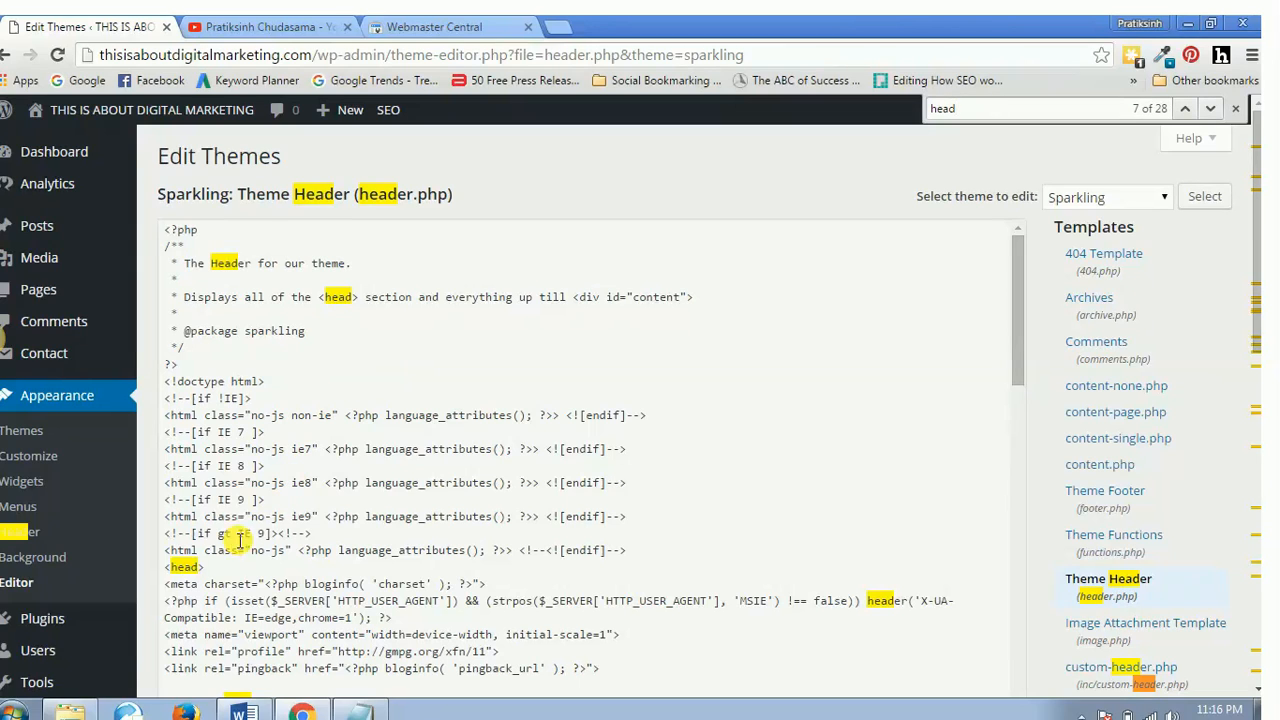
pyautogui.doubleClick(186, 566)
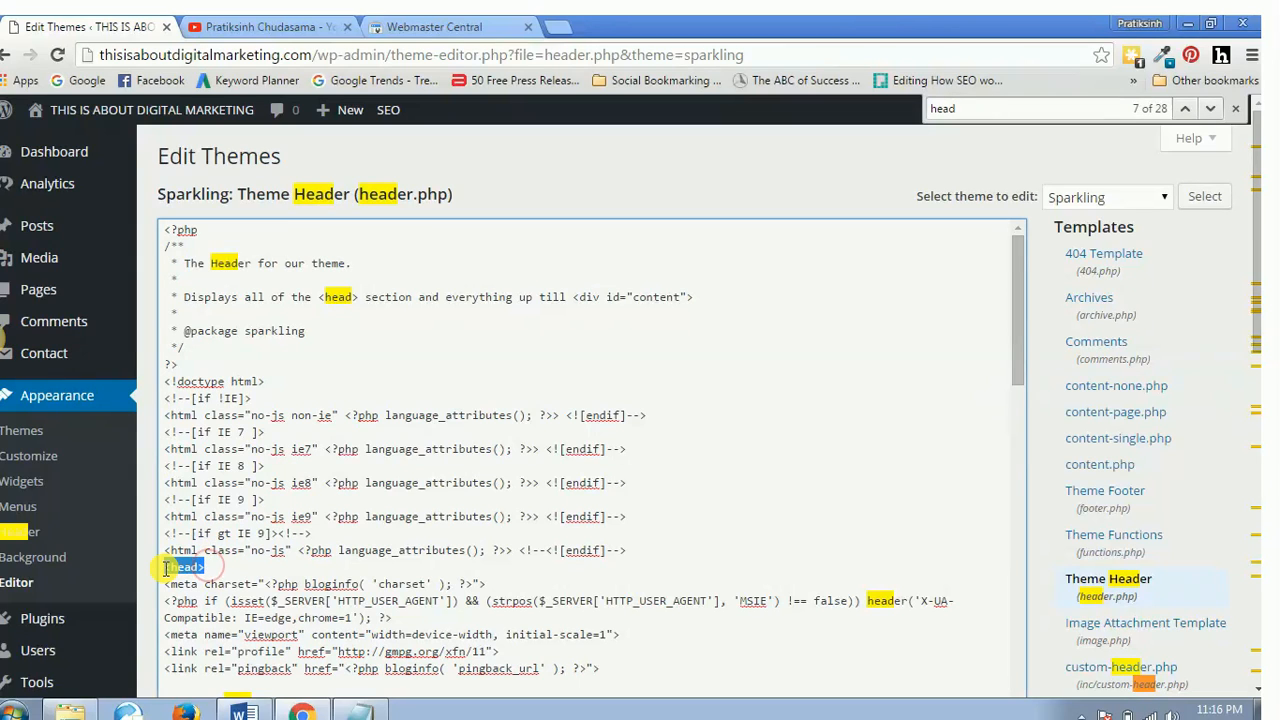
pyautogui.click(208, 566)
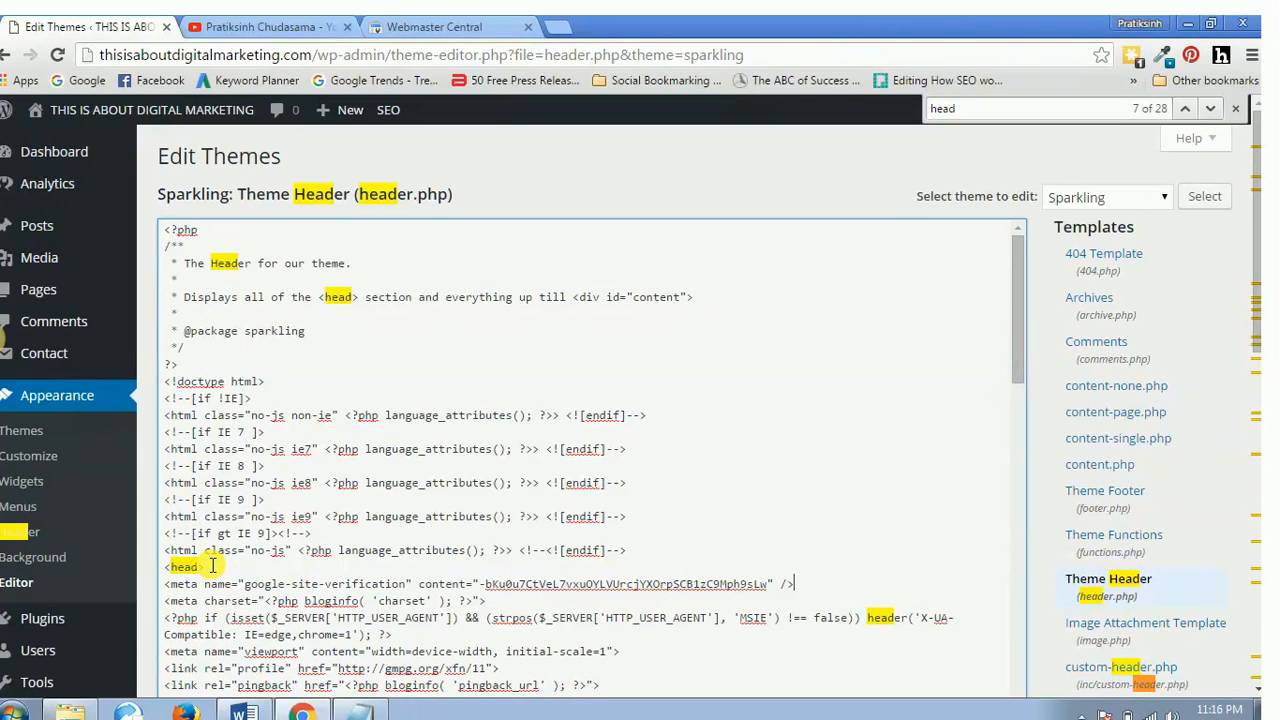
pyautogui.moveTo(1010, 278)
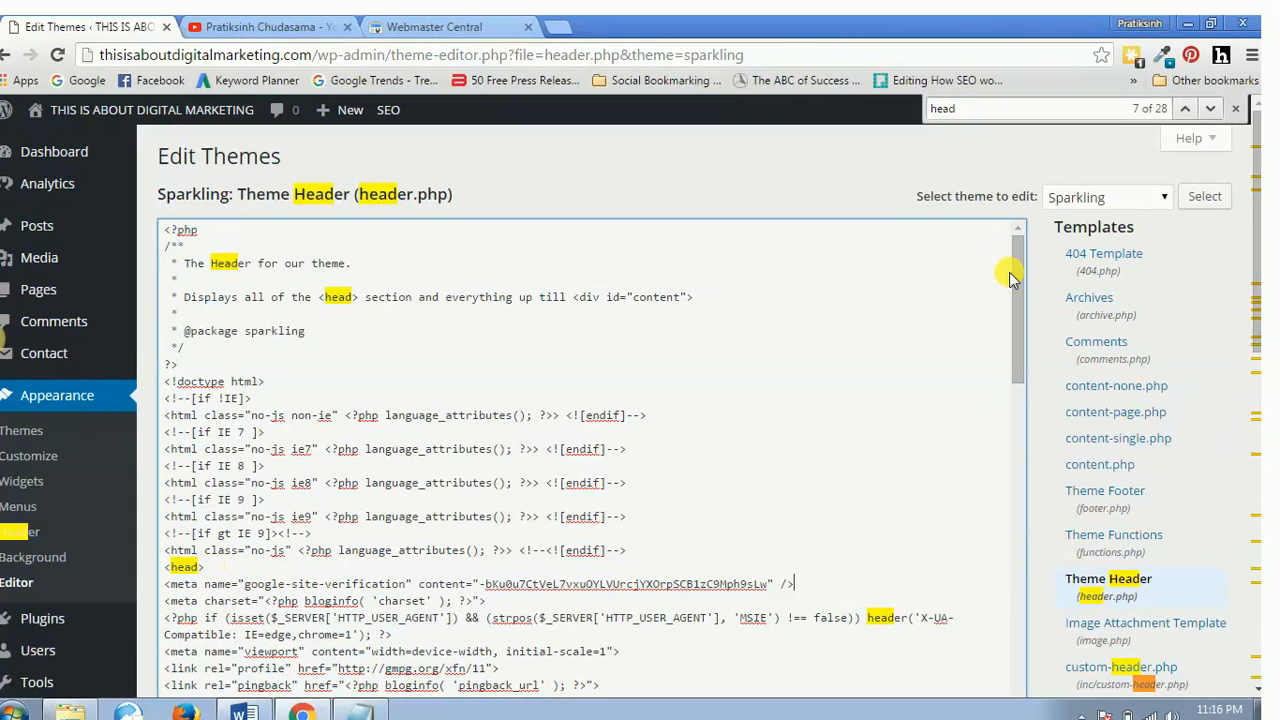
pyautogui.scroll(-3)
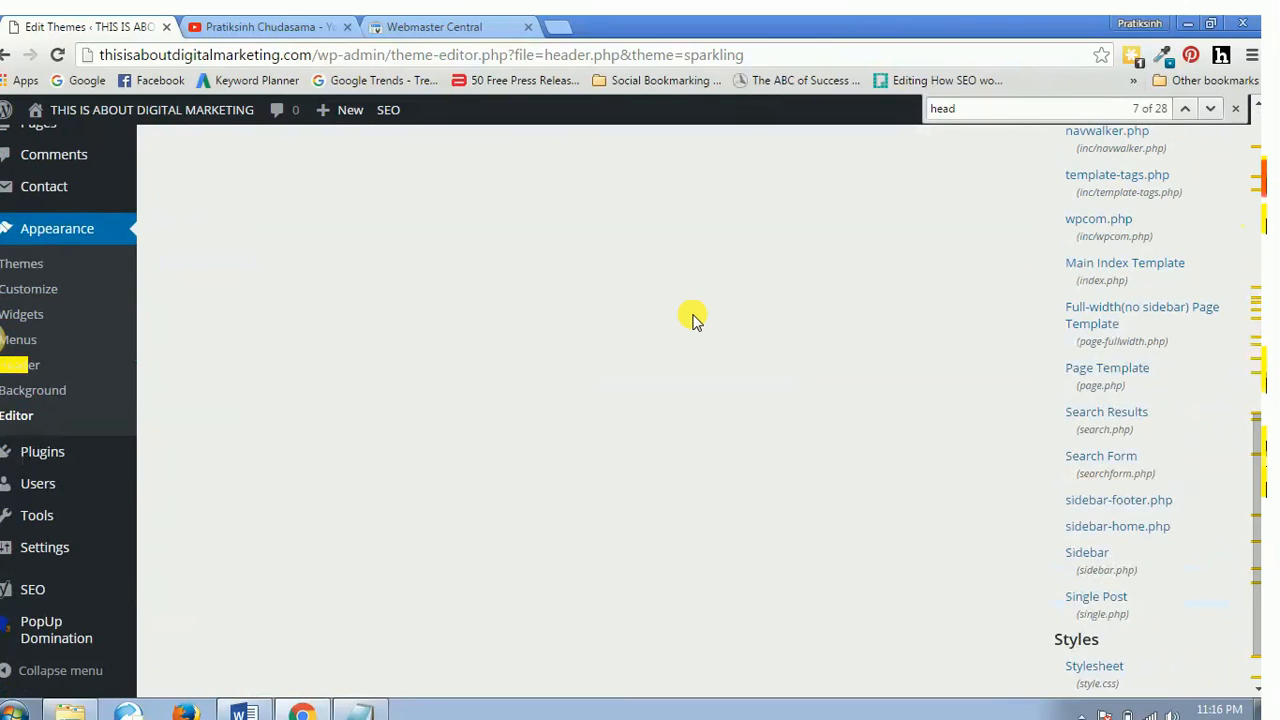
pyautogui.click(1116, 160)
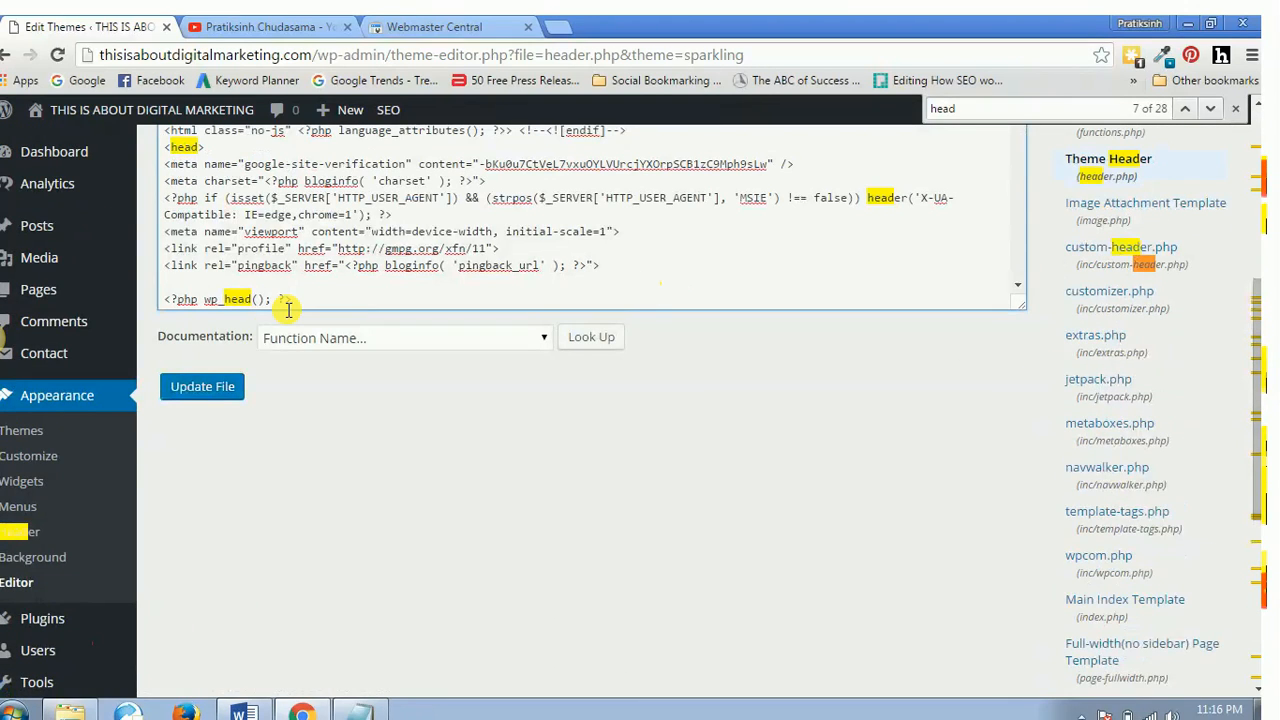
# Step: Save the edited header.php with Update File
pyautogui.click(200, 386)
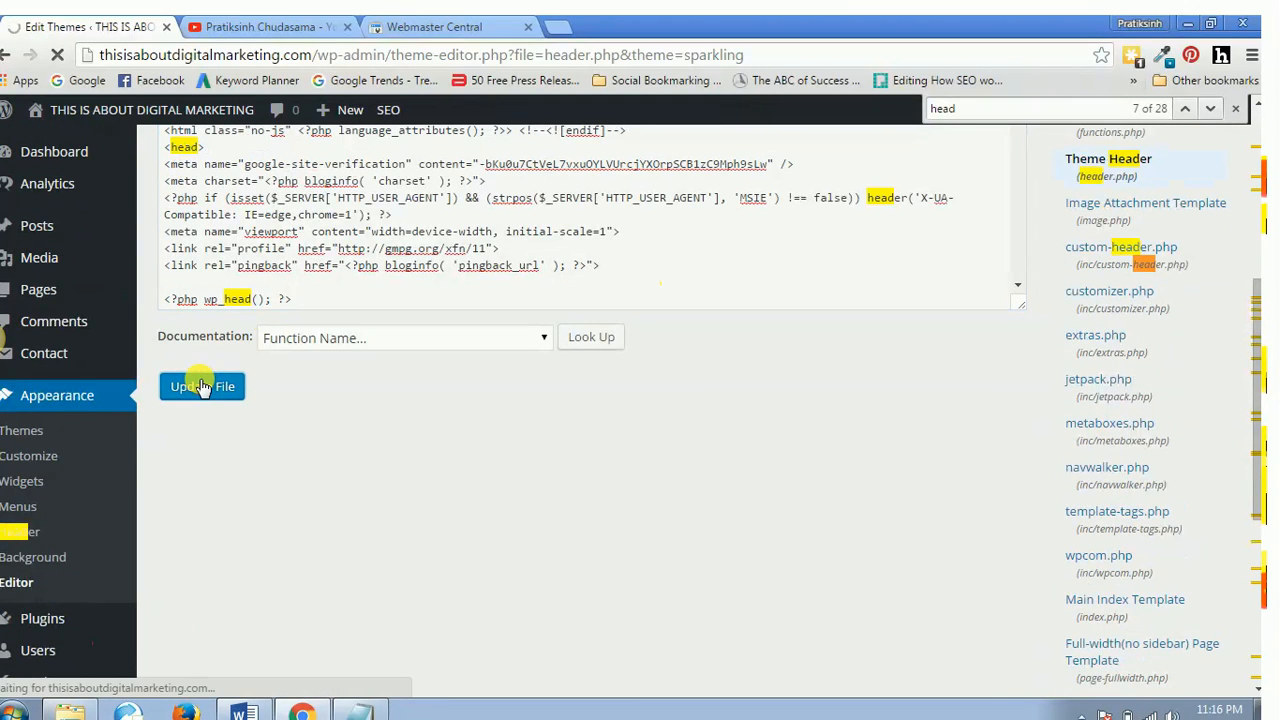
pyautogui.click(202, 386)
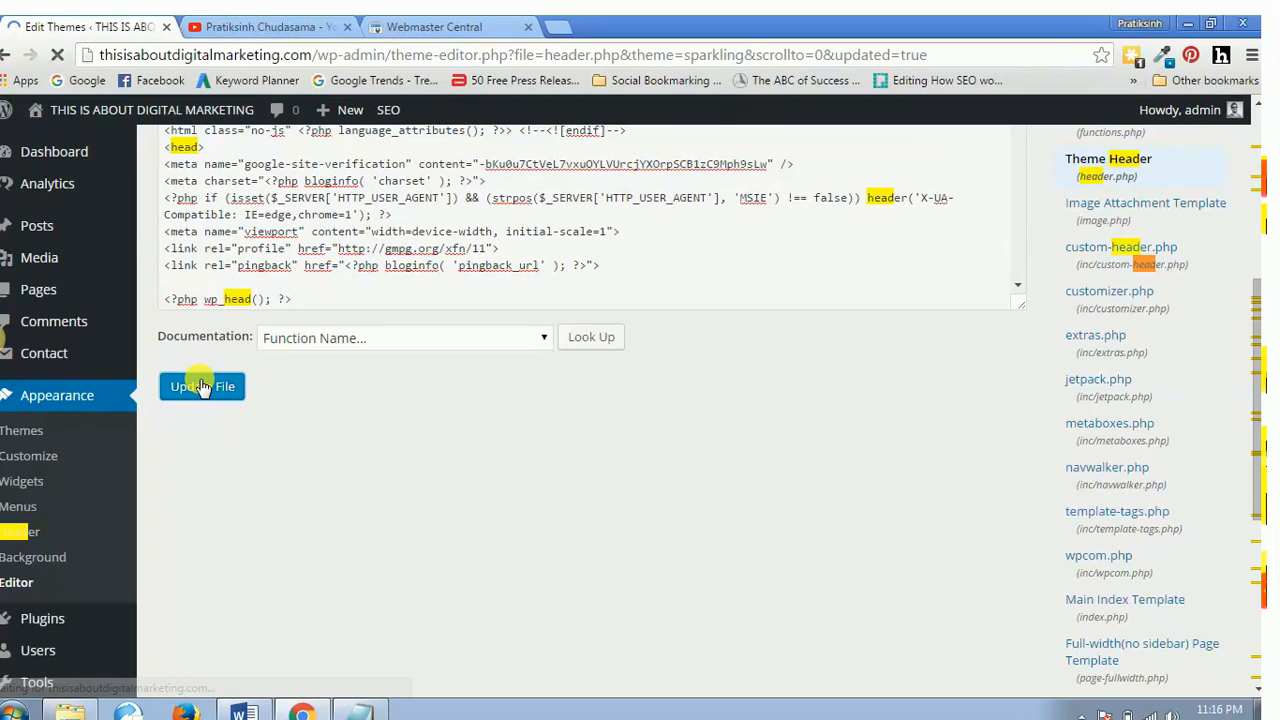
pyautogui.click(202, 386)
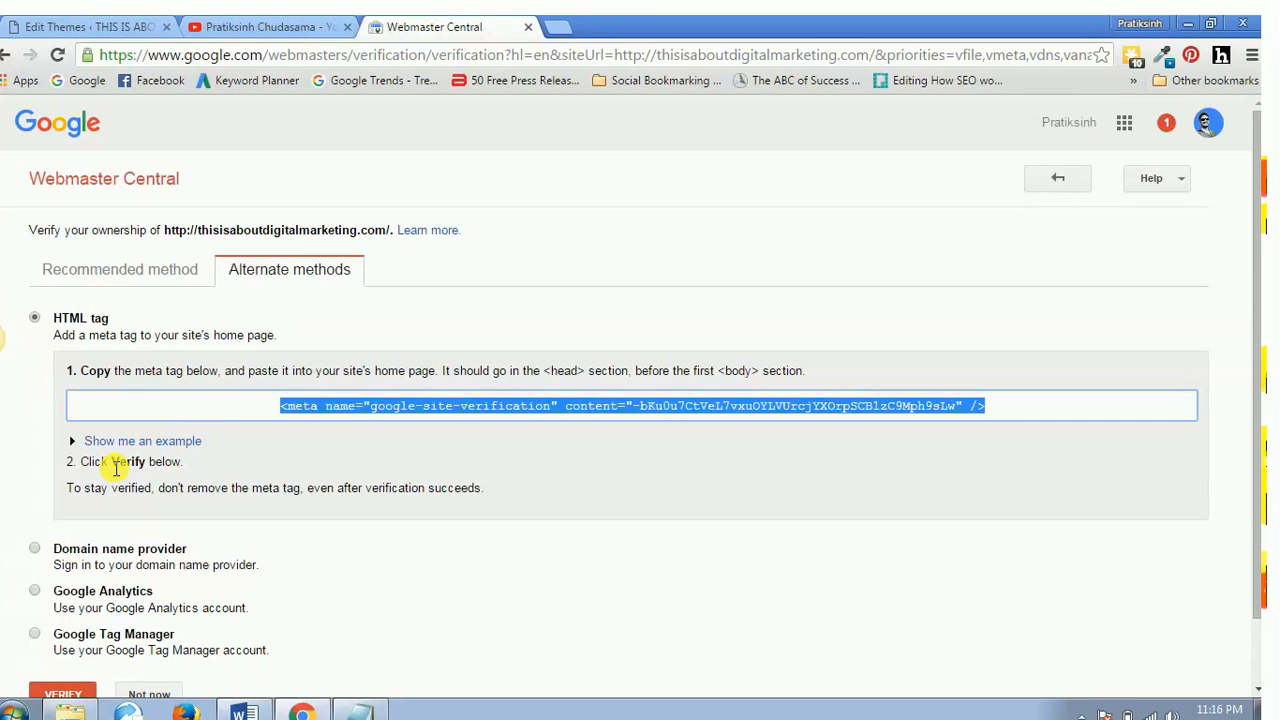
pyautogui.moveTo(914, 332)
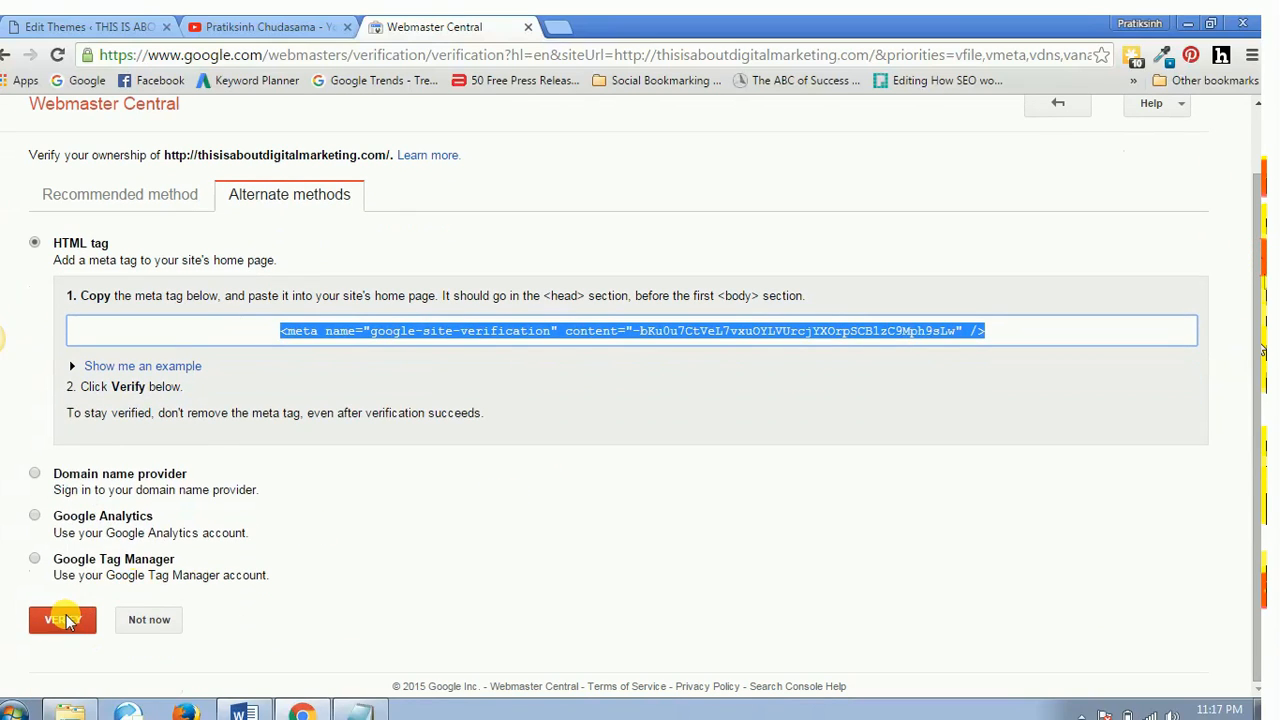
pyautogui.click(64, 620)
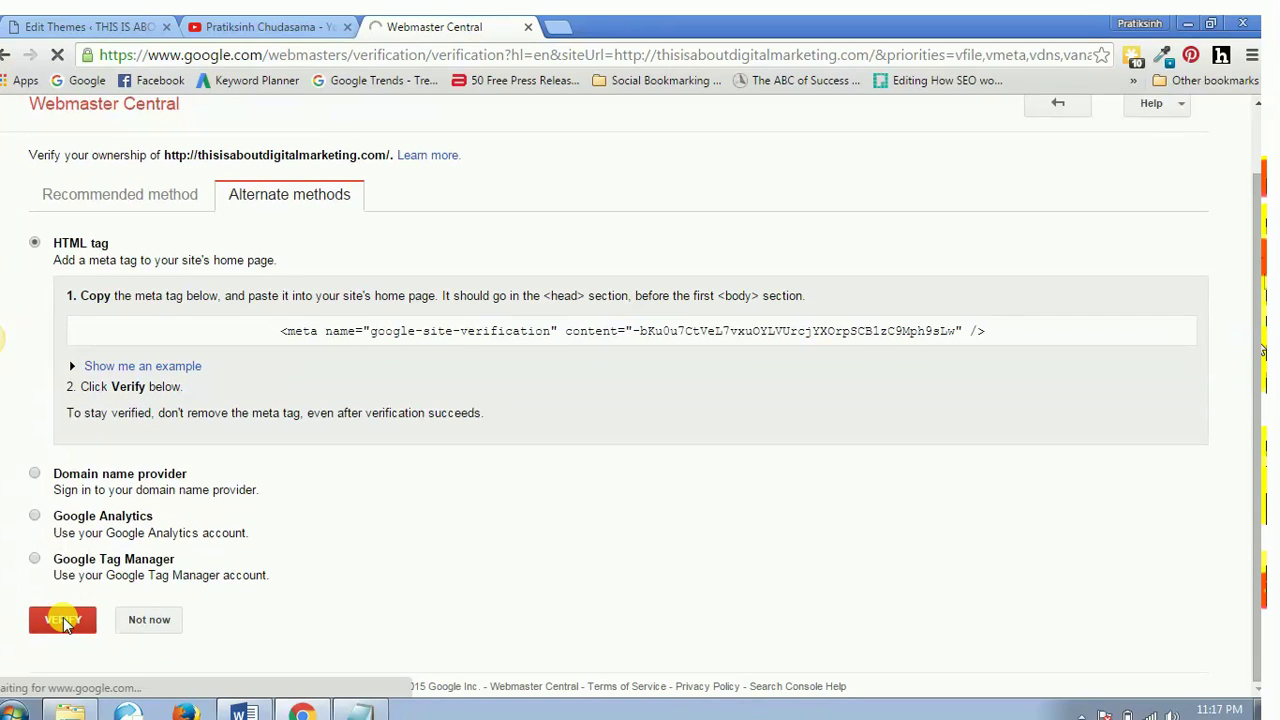
pyautogui.click(62, 620)
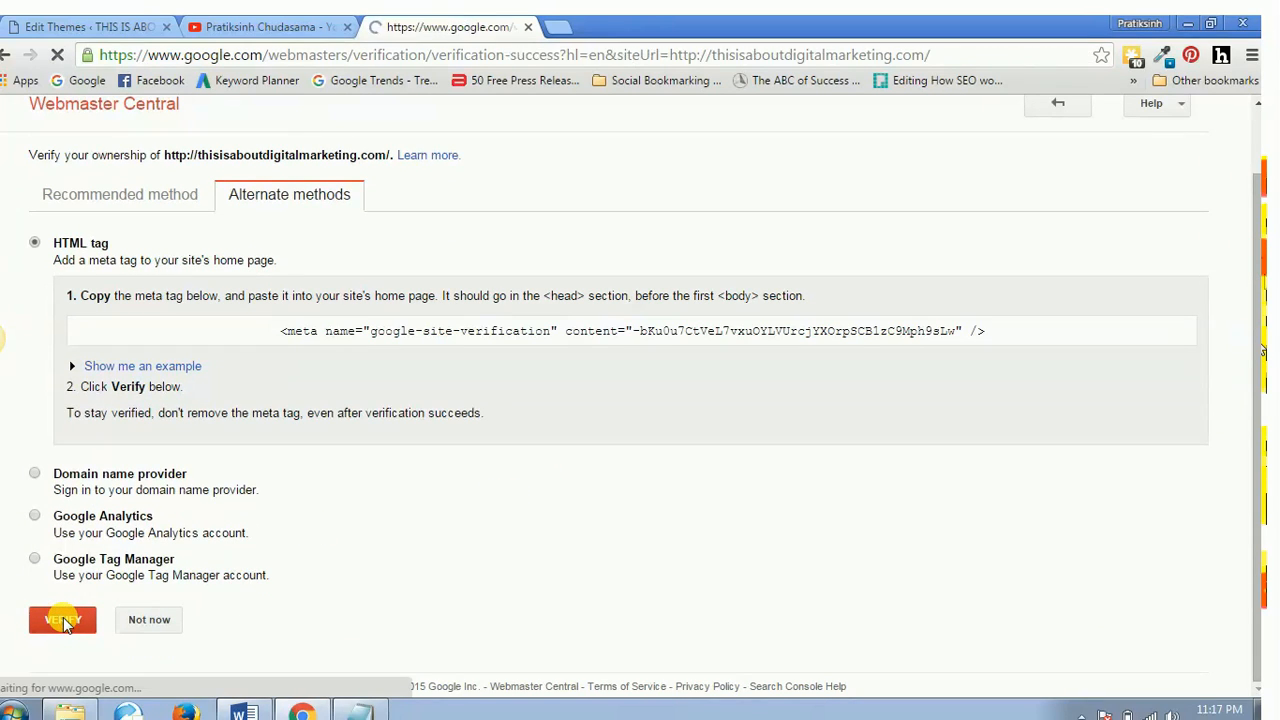
pyautogui.click(62, 620)
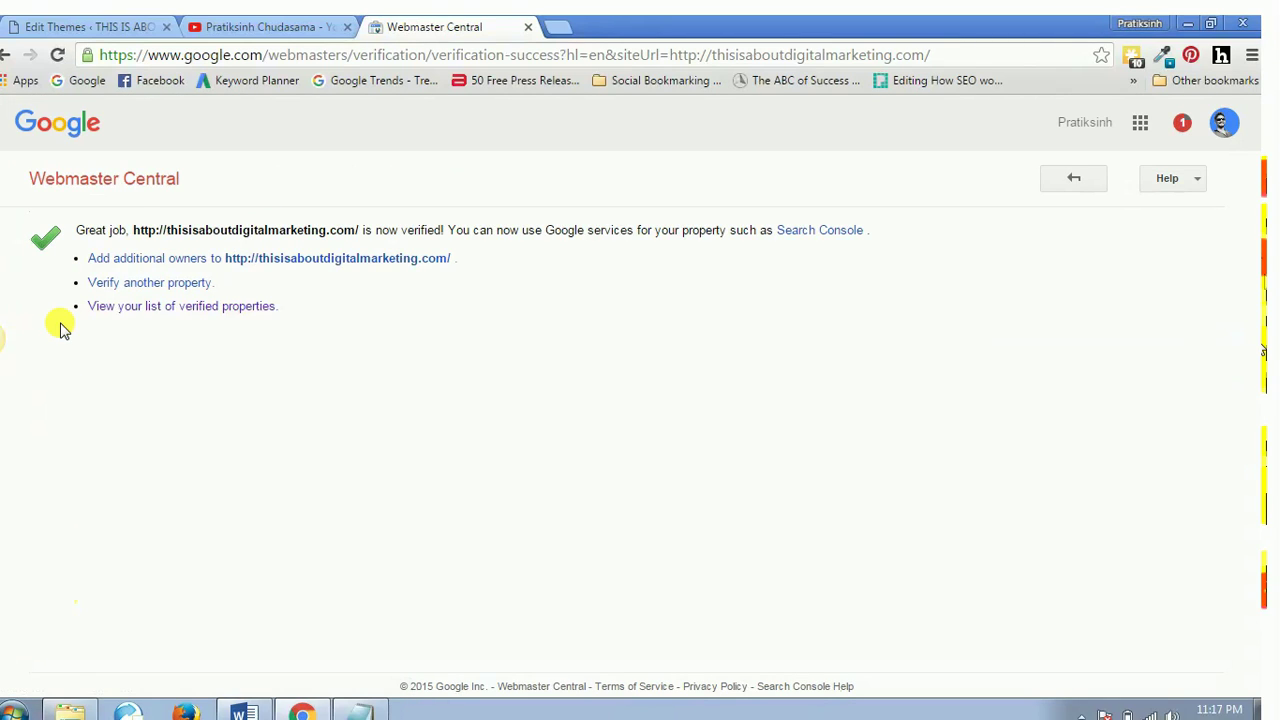
pyautogui.moveTo(168, 218)
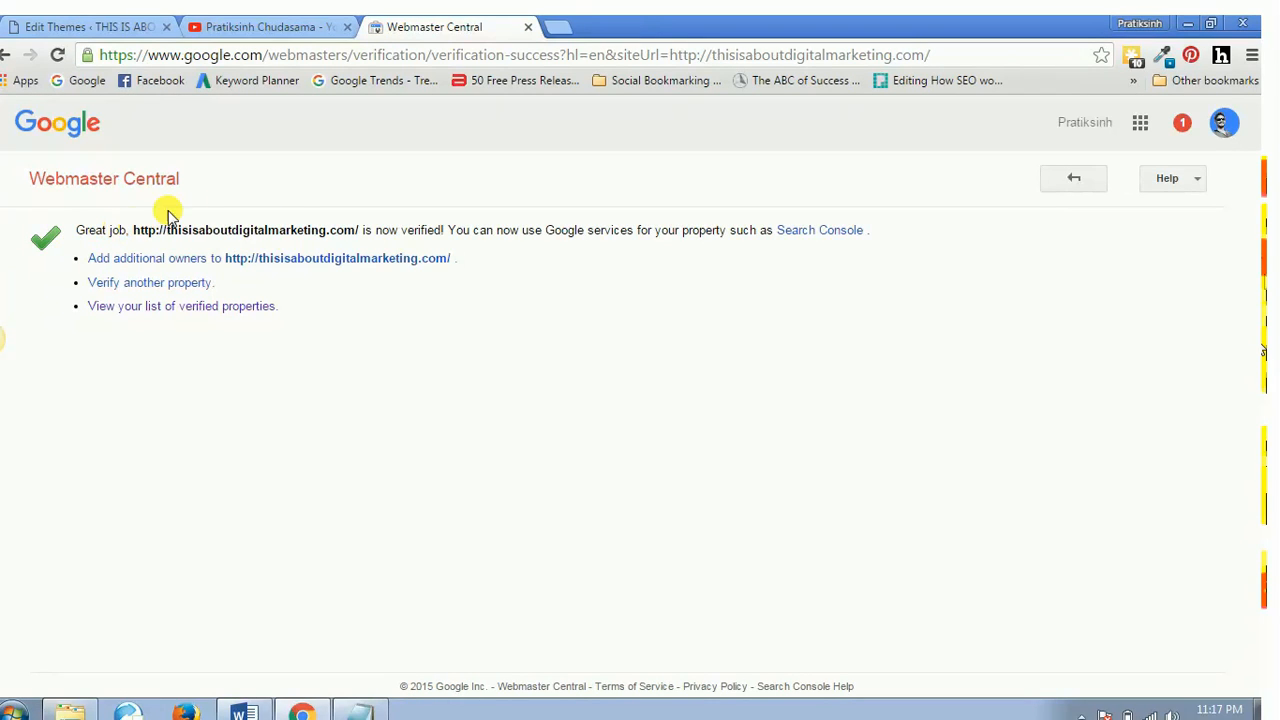
pyautogui.moveTo(540, 238)
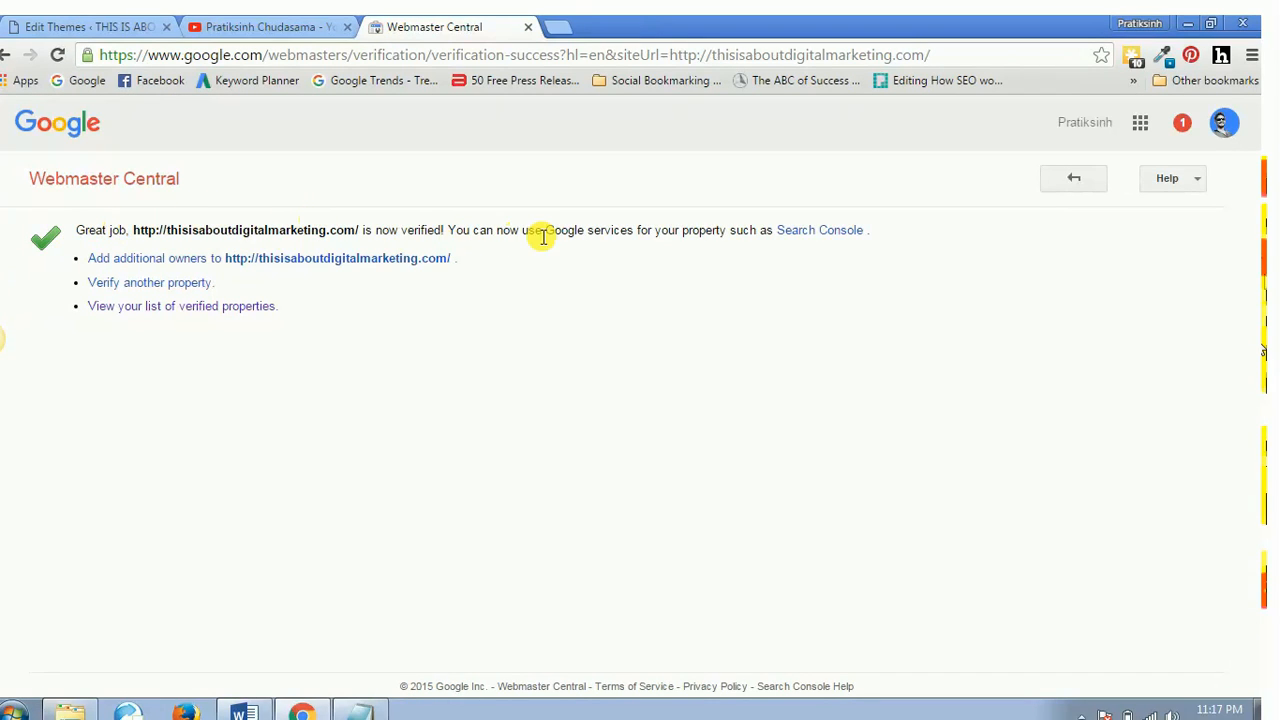
pyautogui.moveTo(736, 218)
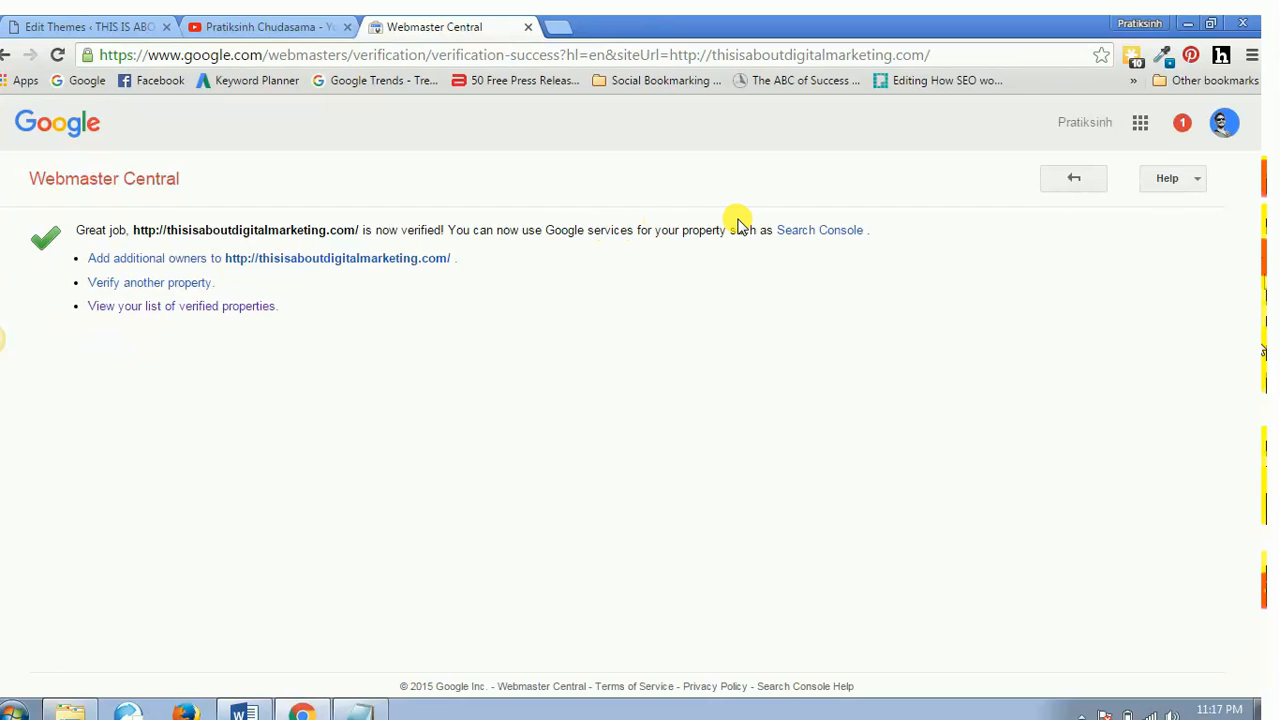
pyautogui.moveTo(656, 316)
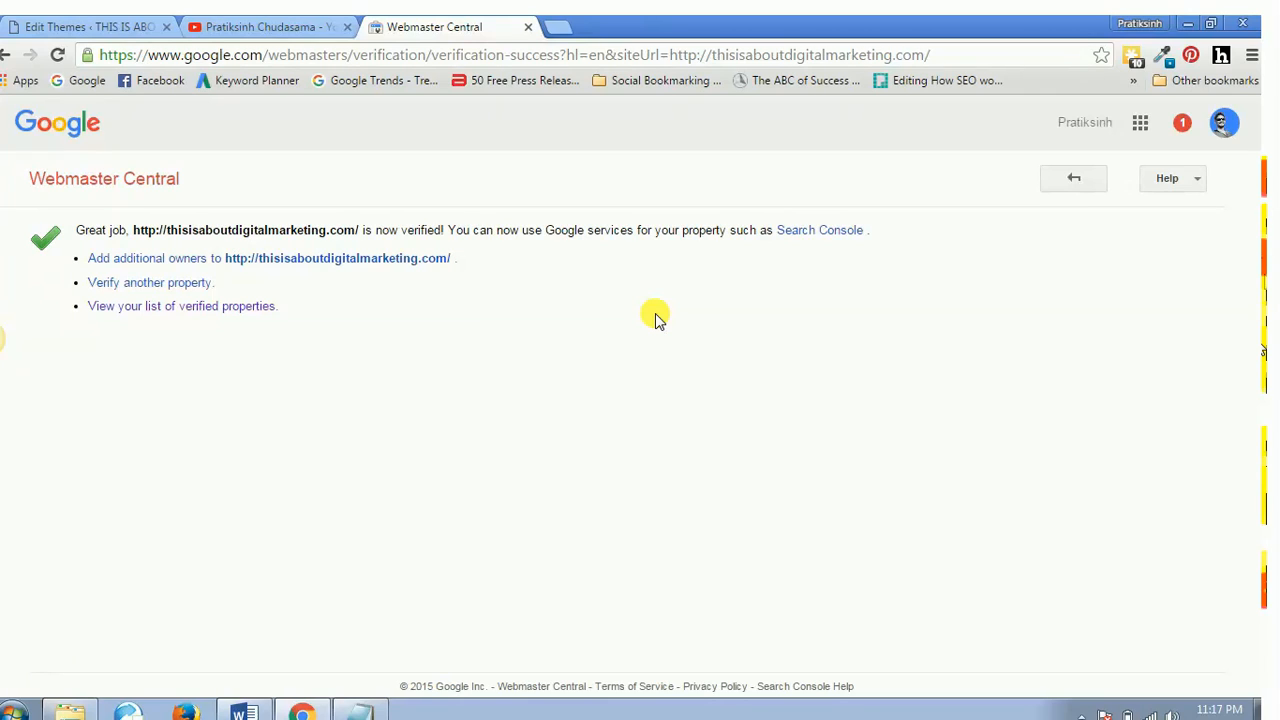
pyautogui.moveTo(1084, 716)
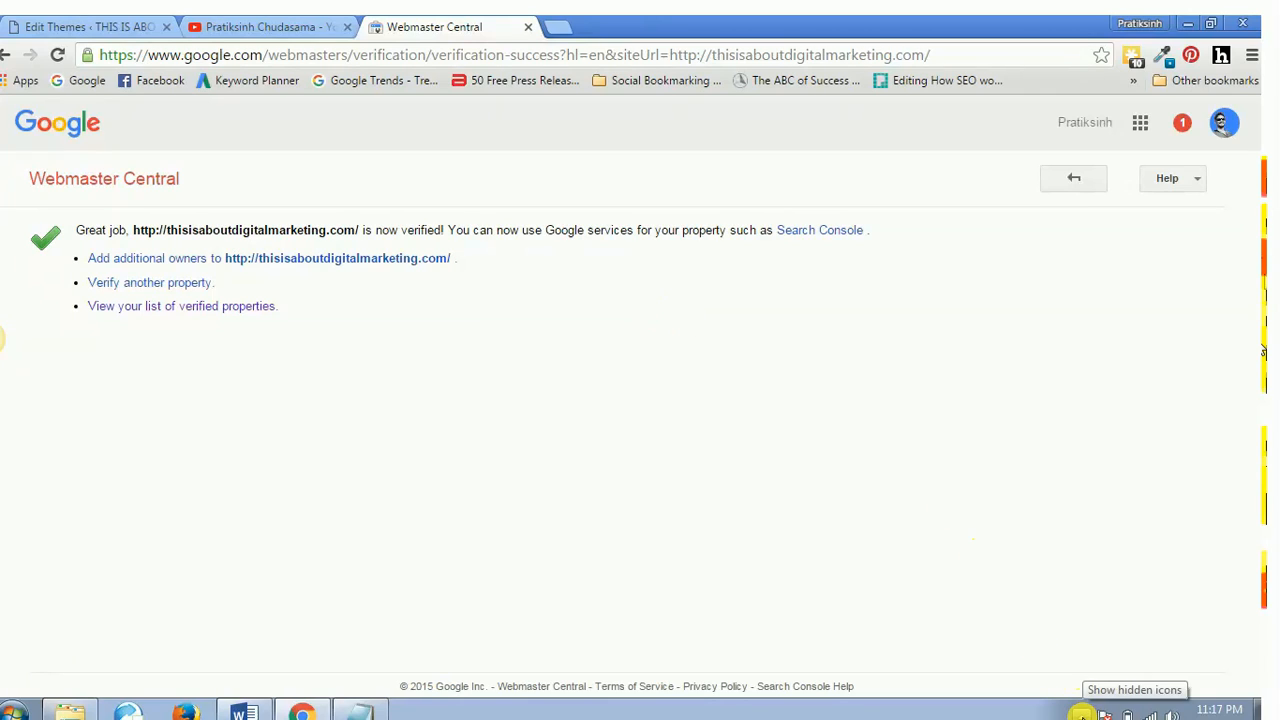